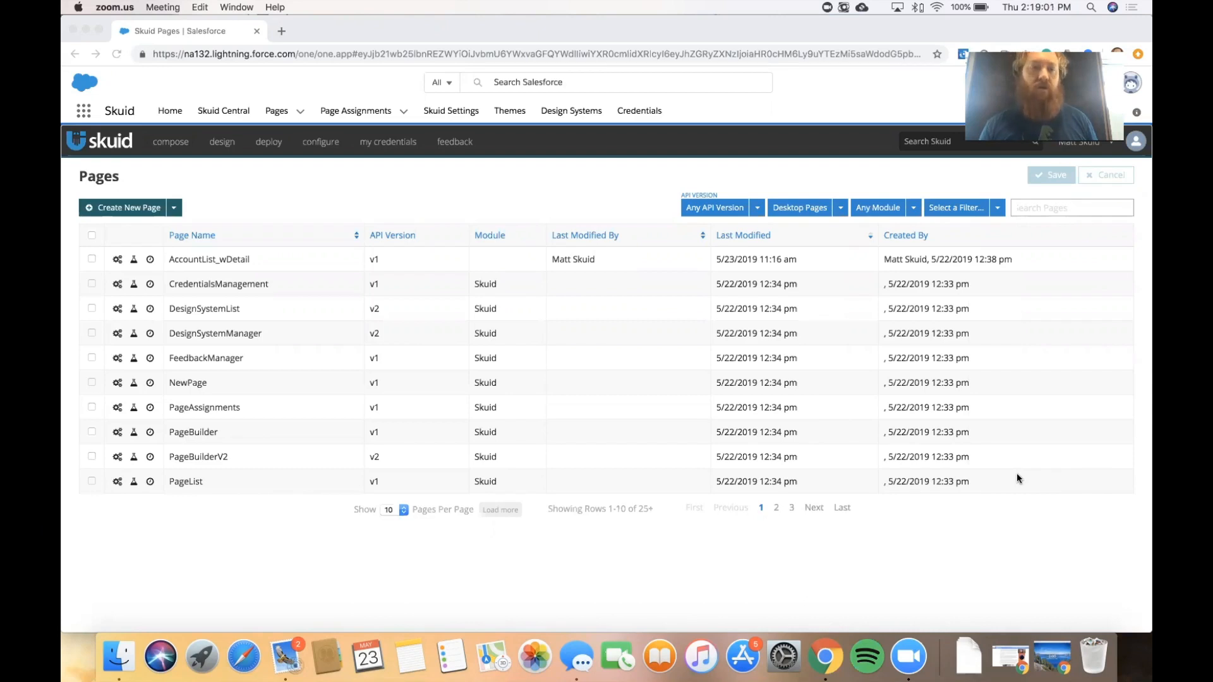
{"action": "mouse_move", "coordinate": [269, 291]}
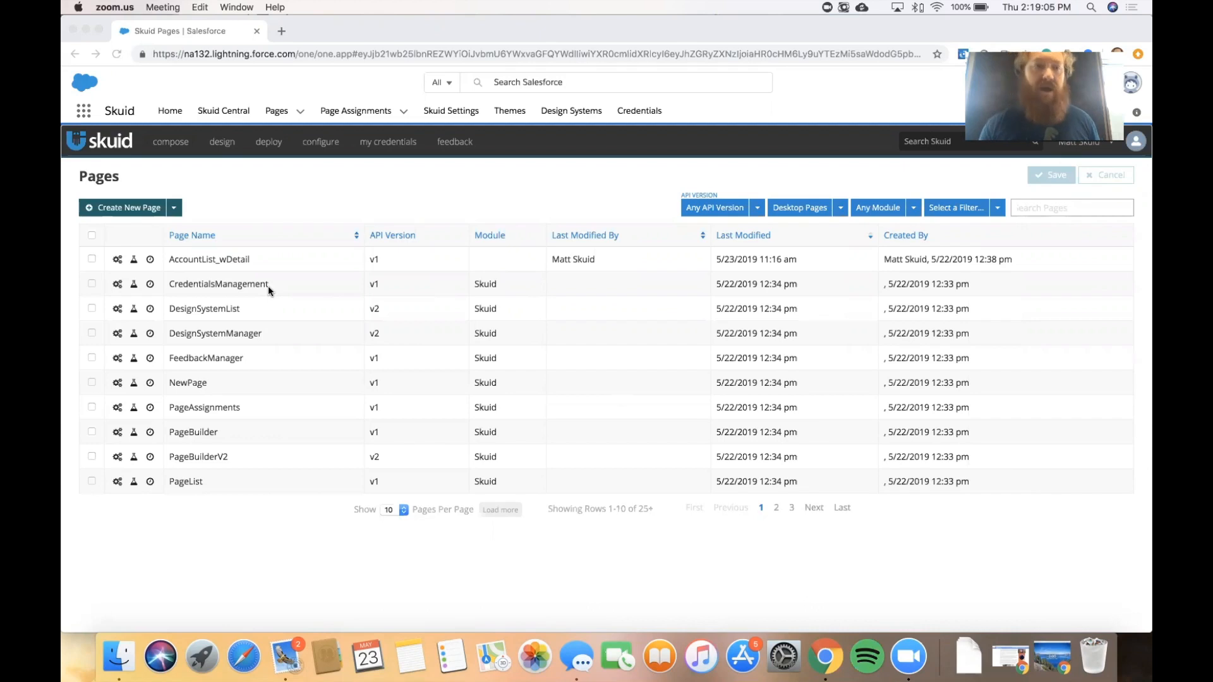
{"action": "mouse_move", "coordinate": [324, 191]}
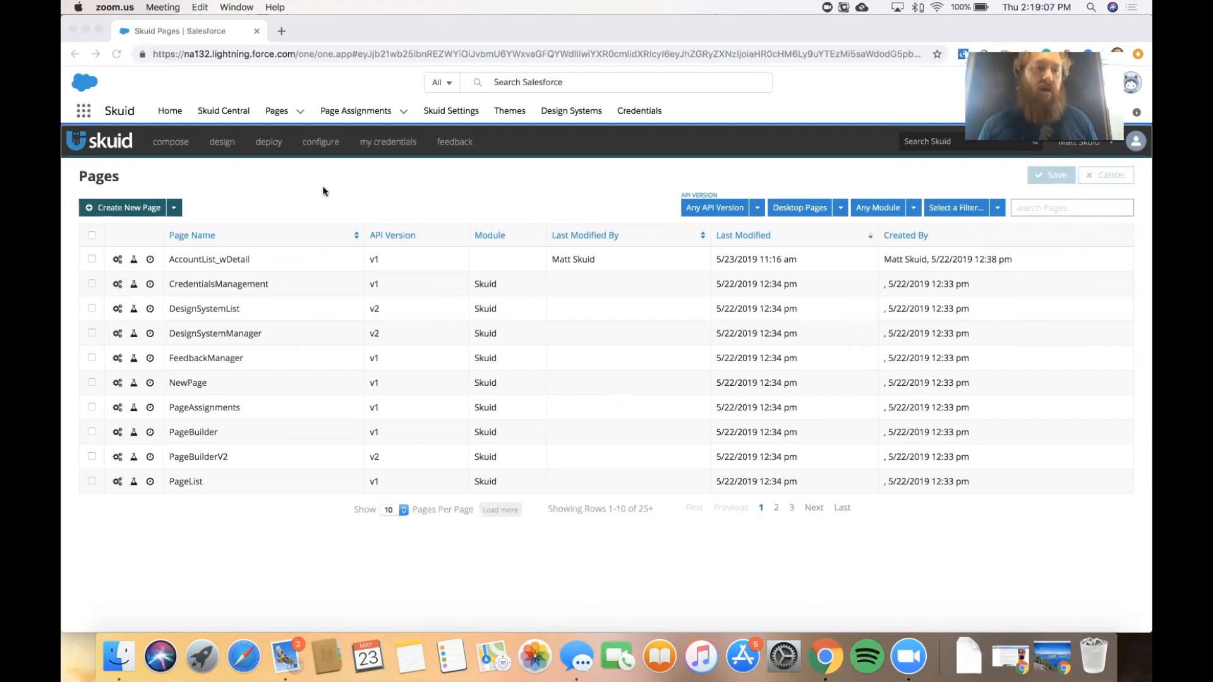
{"action": "mouse_move", "coordinate": [295, 261]}
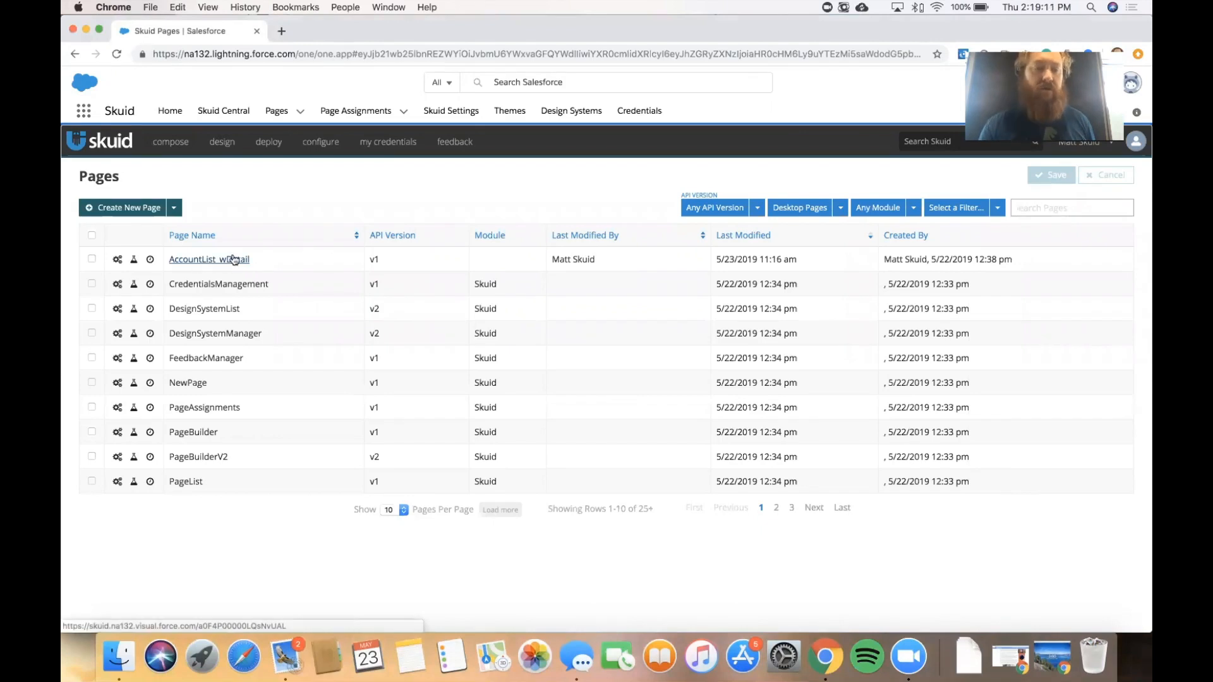
- Open the AccountList_wDetail page in the composer and select the Account List Table's properties
{"action": "left_click", "coordinate": [208, 259]}
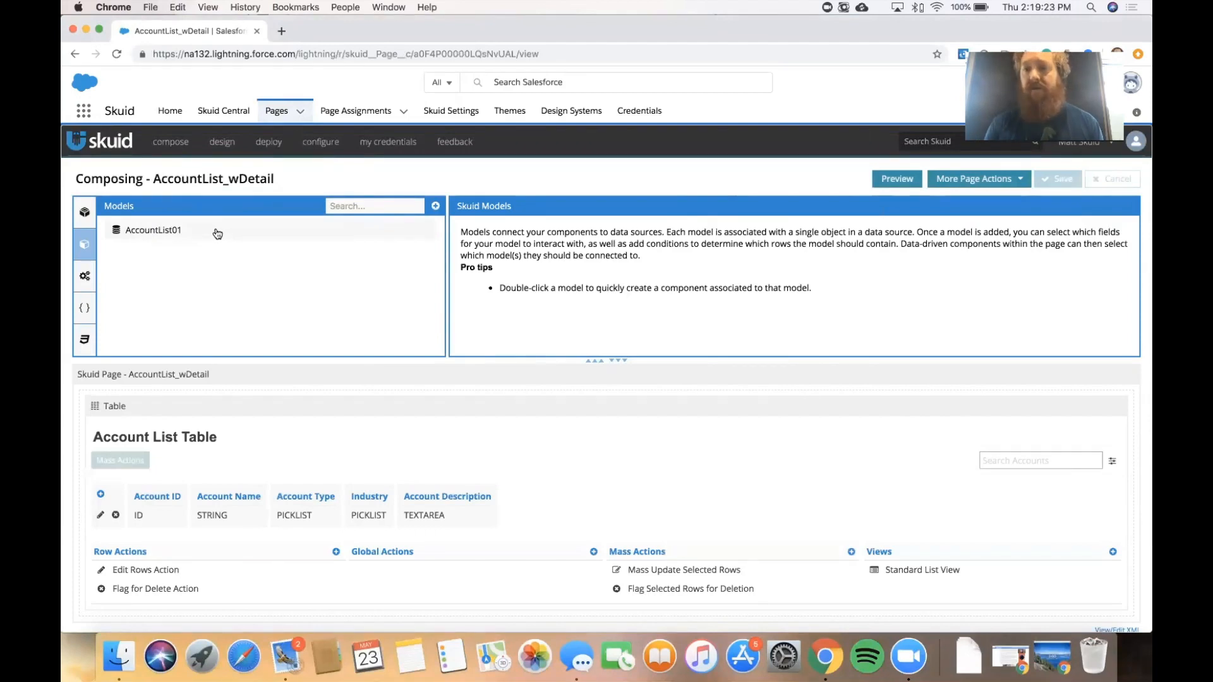
{"action": "mouse_move", "coordinate": [226, 266]}
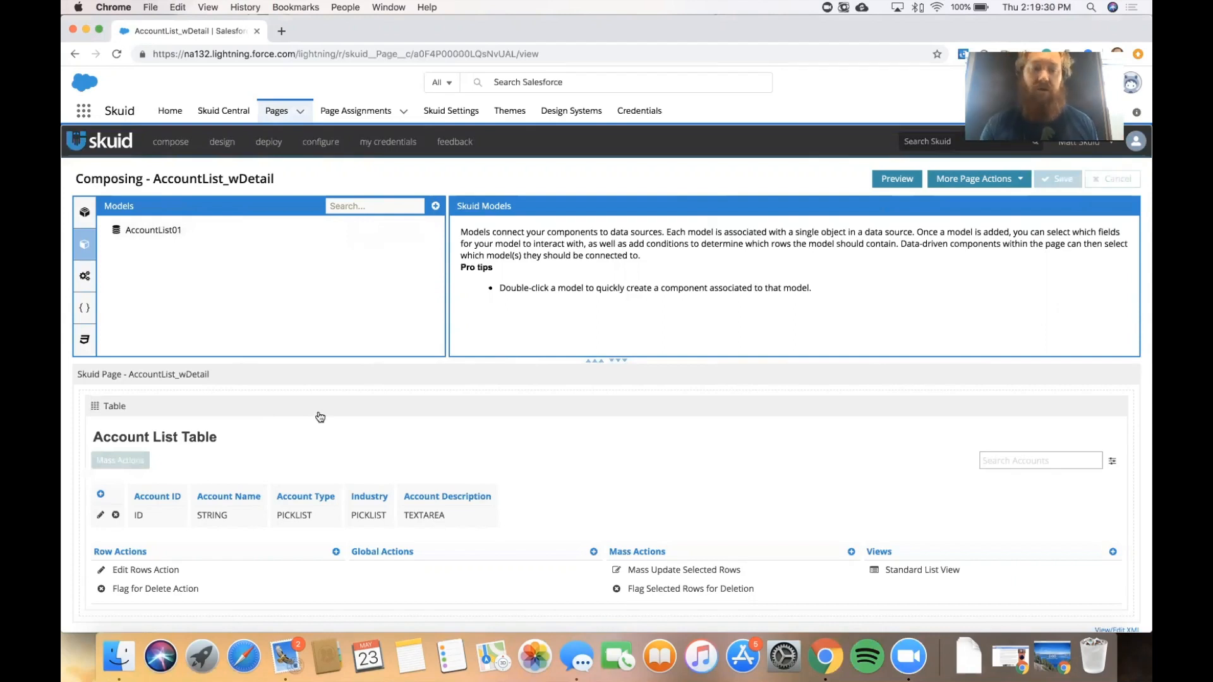
{"action": "left_click", "coordinate": [114, 406]}
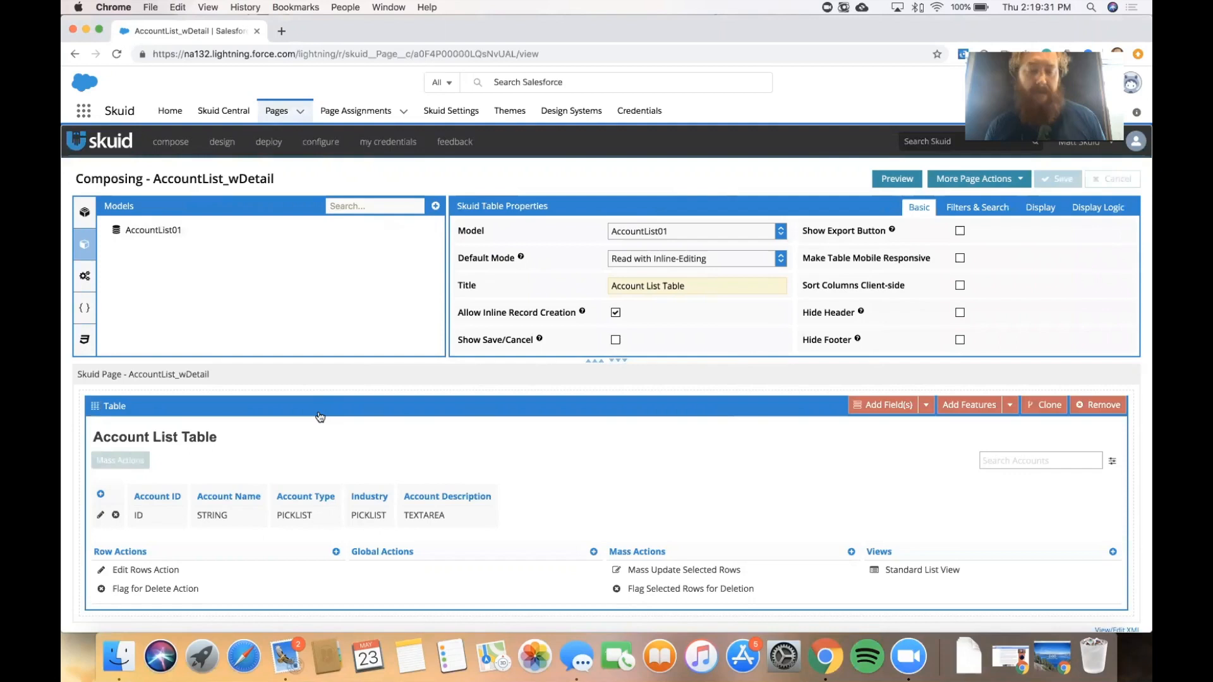
{"action": "scroll", "scroll_direction": "down", "scroll_amount": 3}
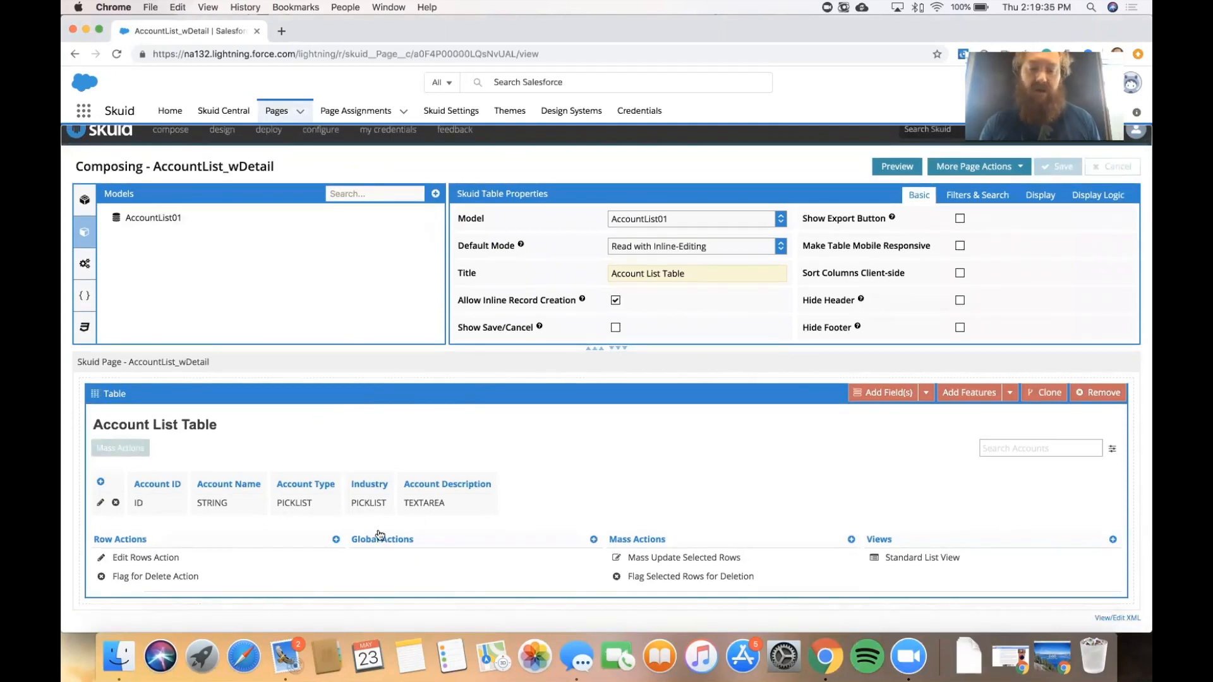
{"action": "mouse_move", "coordinate": [412, 542]}
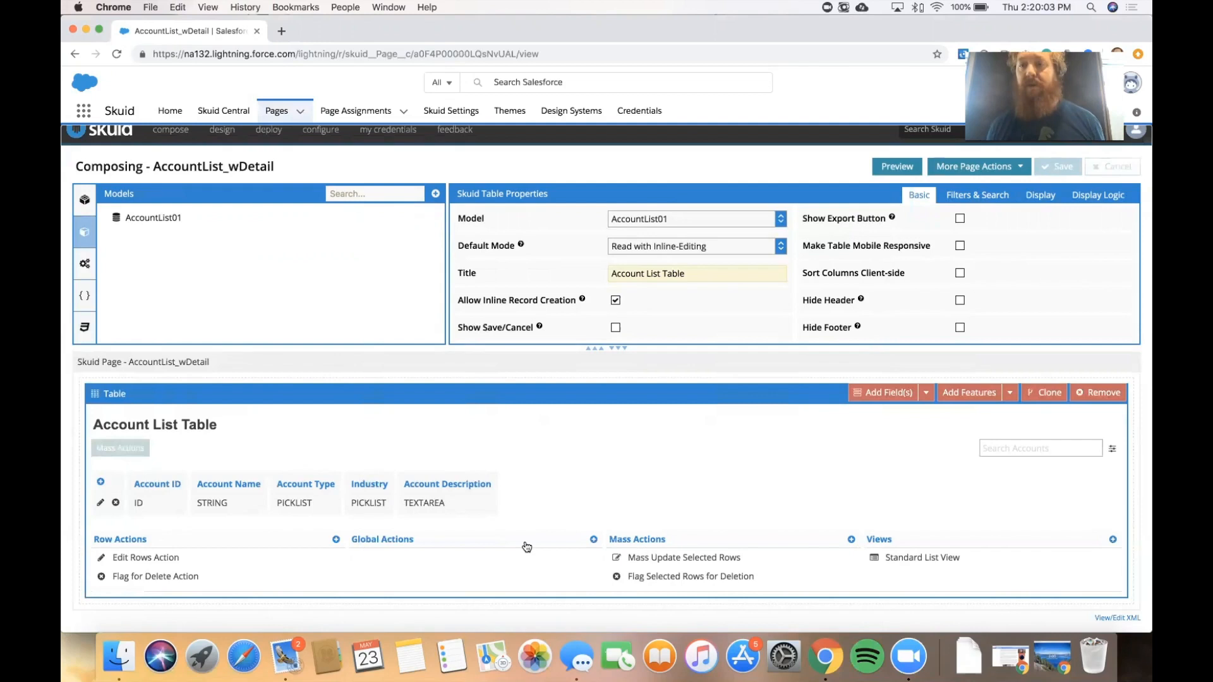
{"action": "mouse_move", "coordinate": [334, 546]}
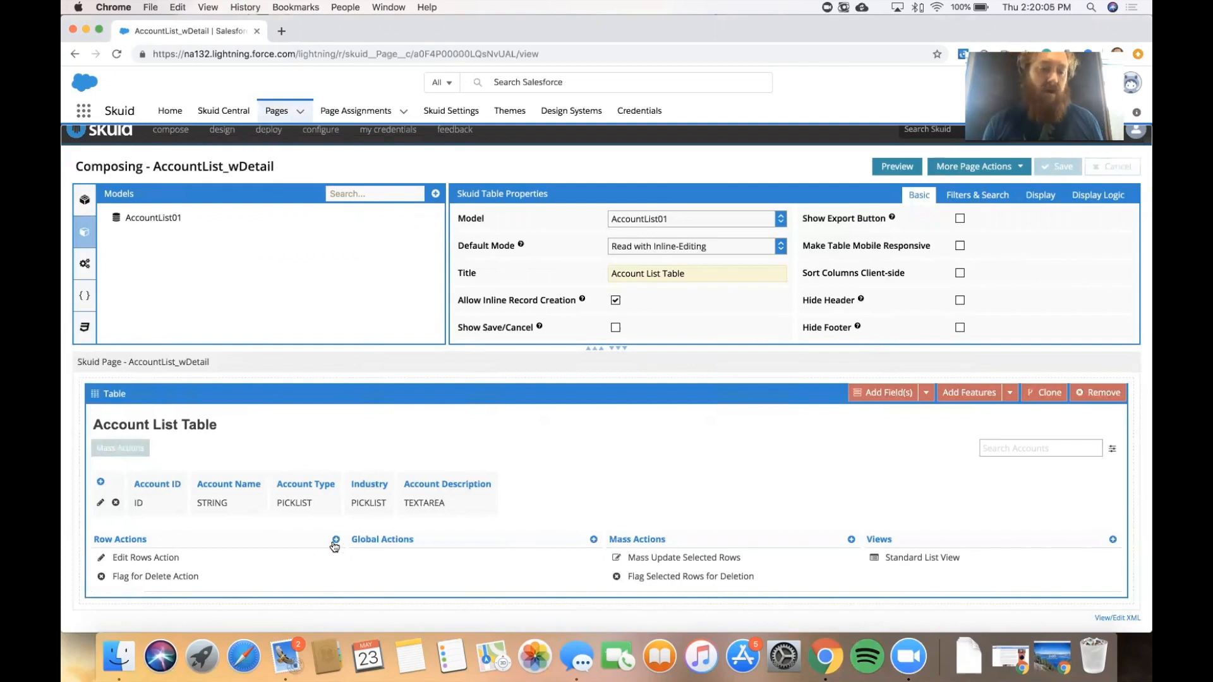
{"action": "mouse_move", "coordinate": [334, 542]}
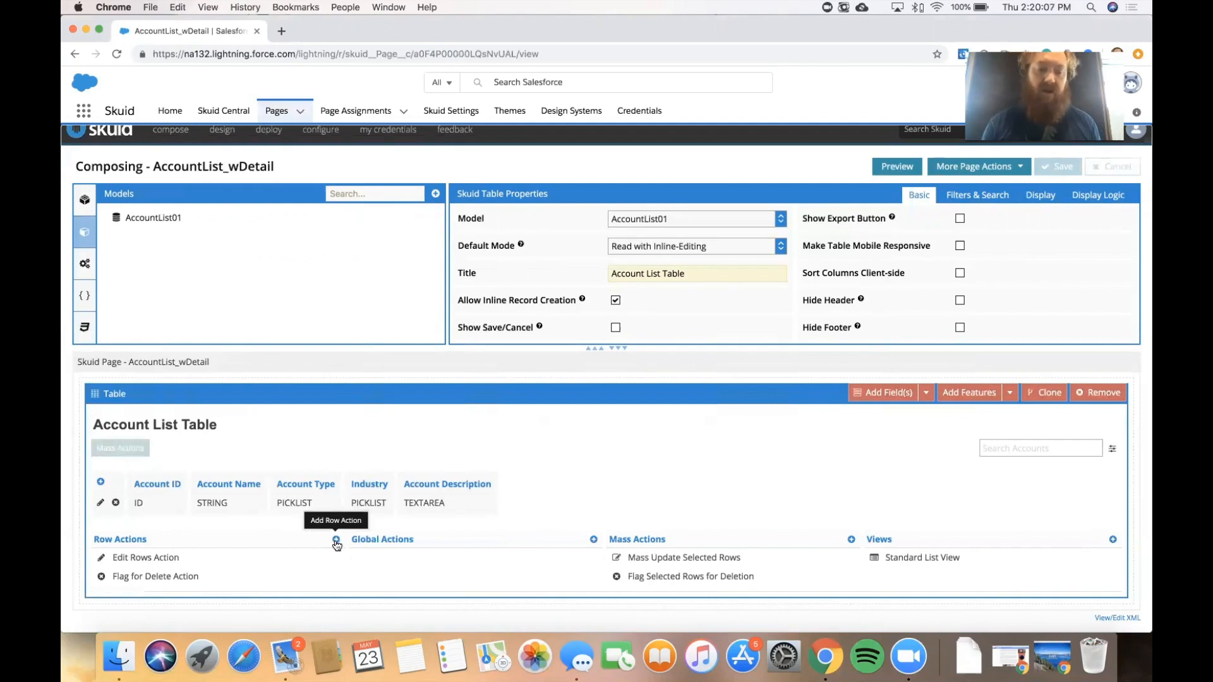
- Add a row action labelled 'Open Account Details' with the go-to-full-detail-page icon, showing its actions
{"action": "left_click", "coordinate": [335, 539]}
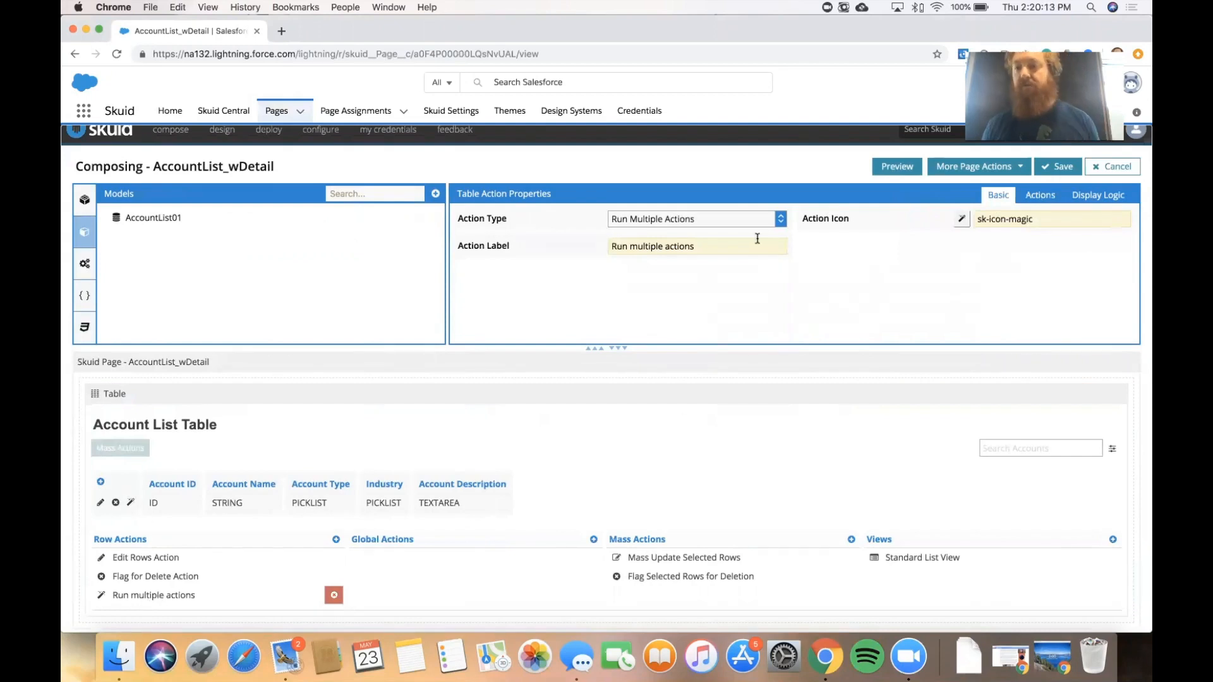
{"action": "mouse_move", "coordinate": [843, 256]}
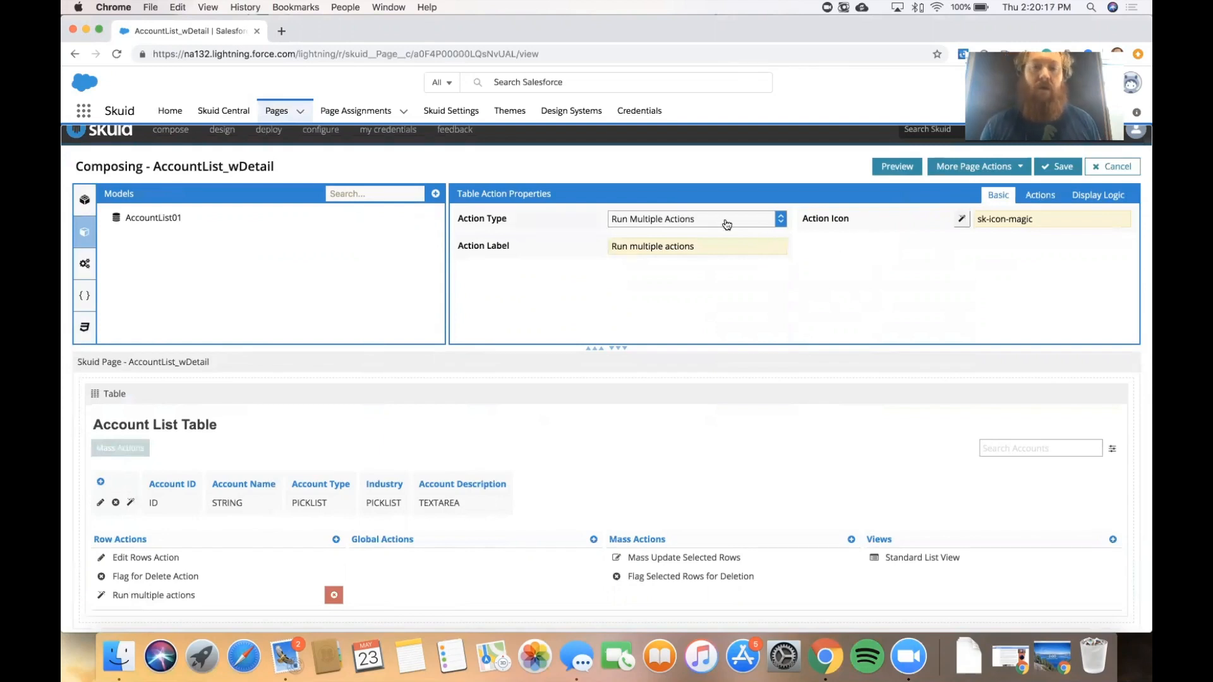
{"action": "left_click", "coordinate": [695, 219]}
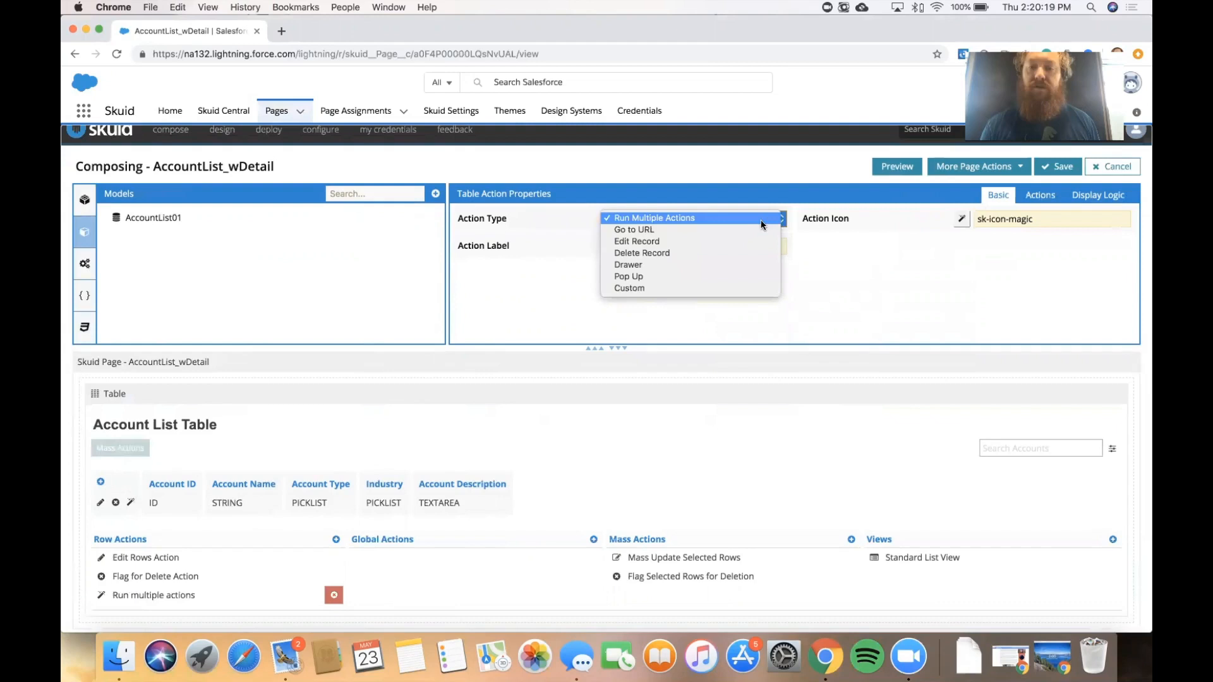
{"action": "left_click", "coordinate": [654, 218]}
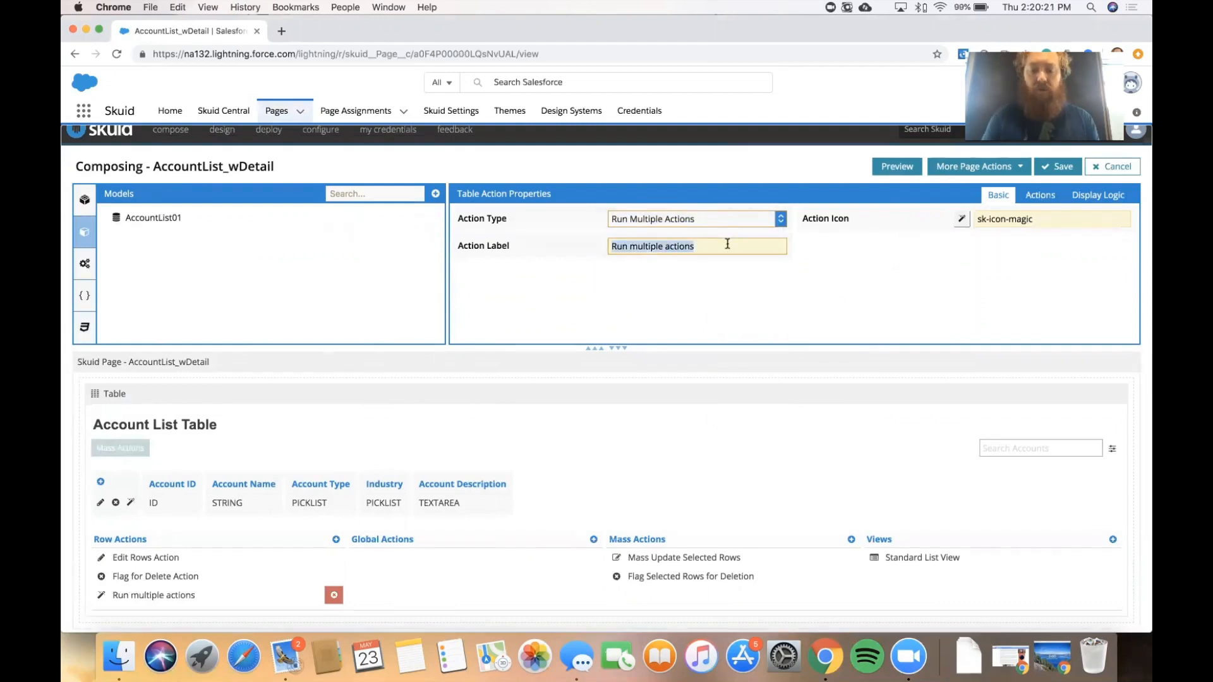
{"action": "type", "text": "Open Account Deta"}
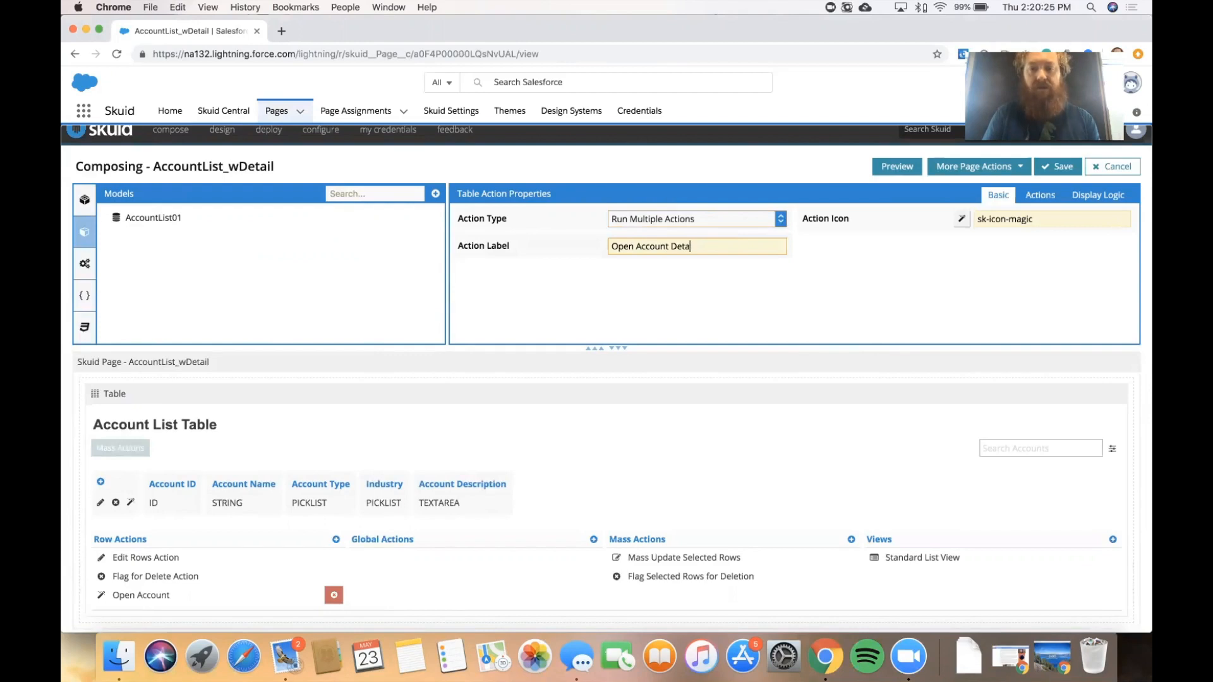
{"action": "left_click", "coordinate": [961, 218]}
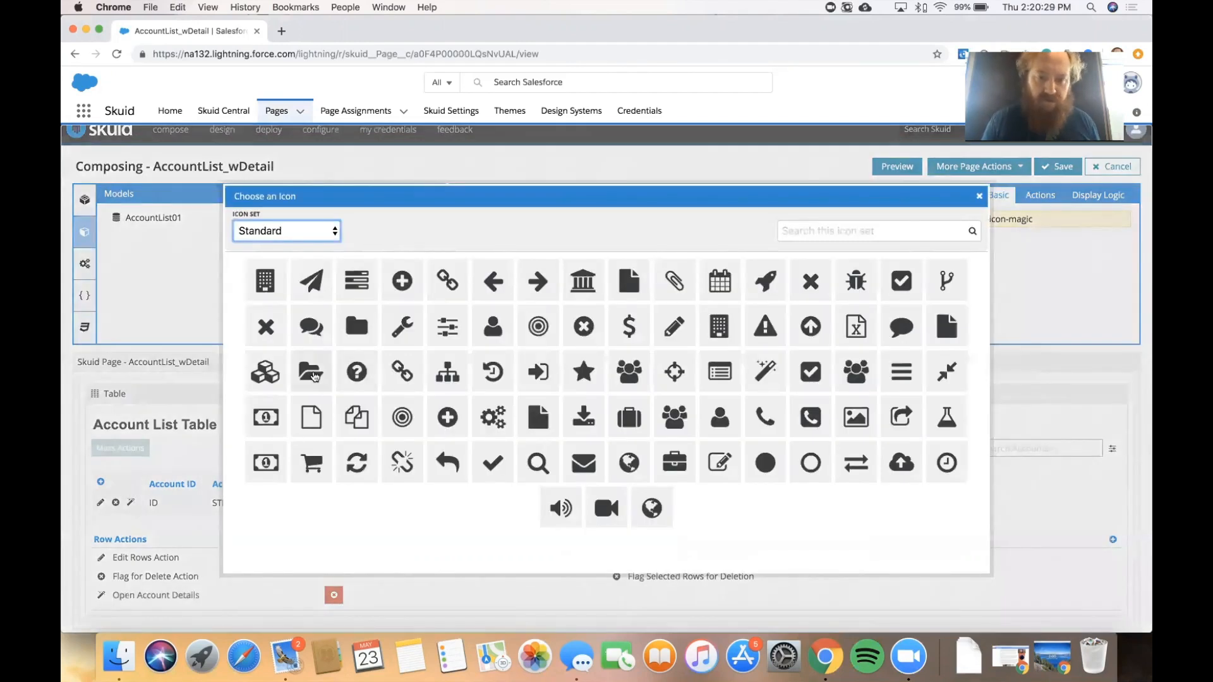
{"action": "mouse_move", "coordinate": [311, 326]}
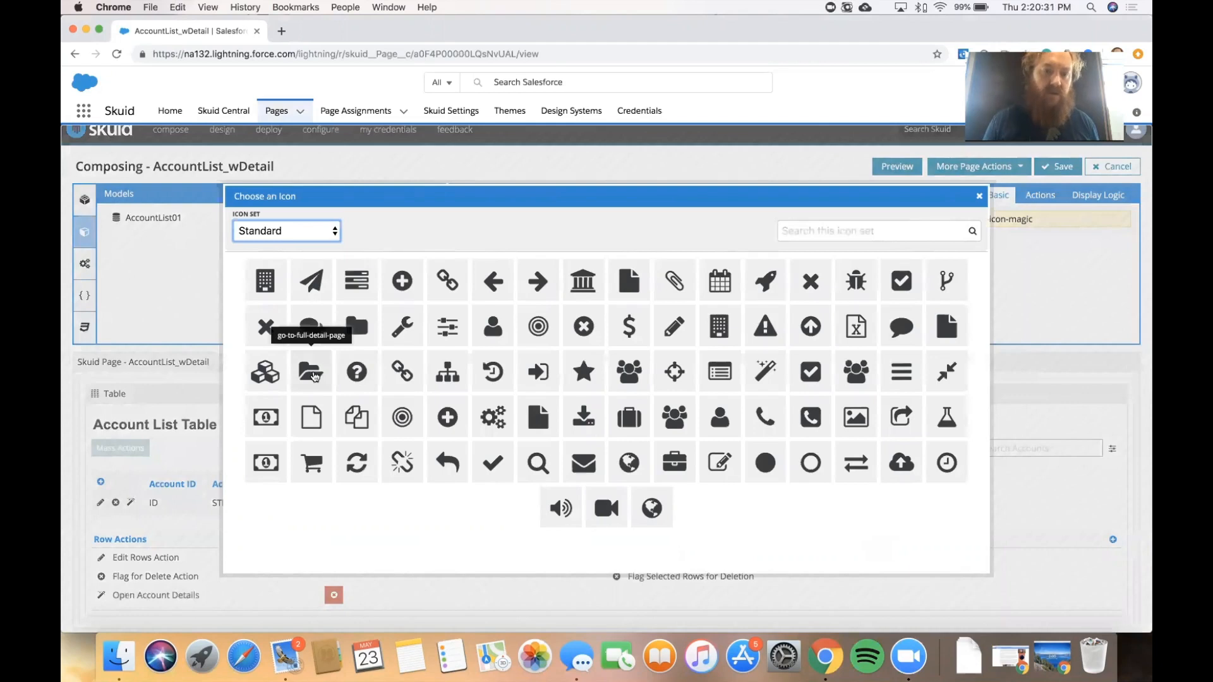
{"action": "left_click", "coordinate": [311, 372]}
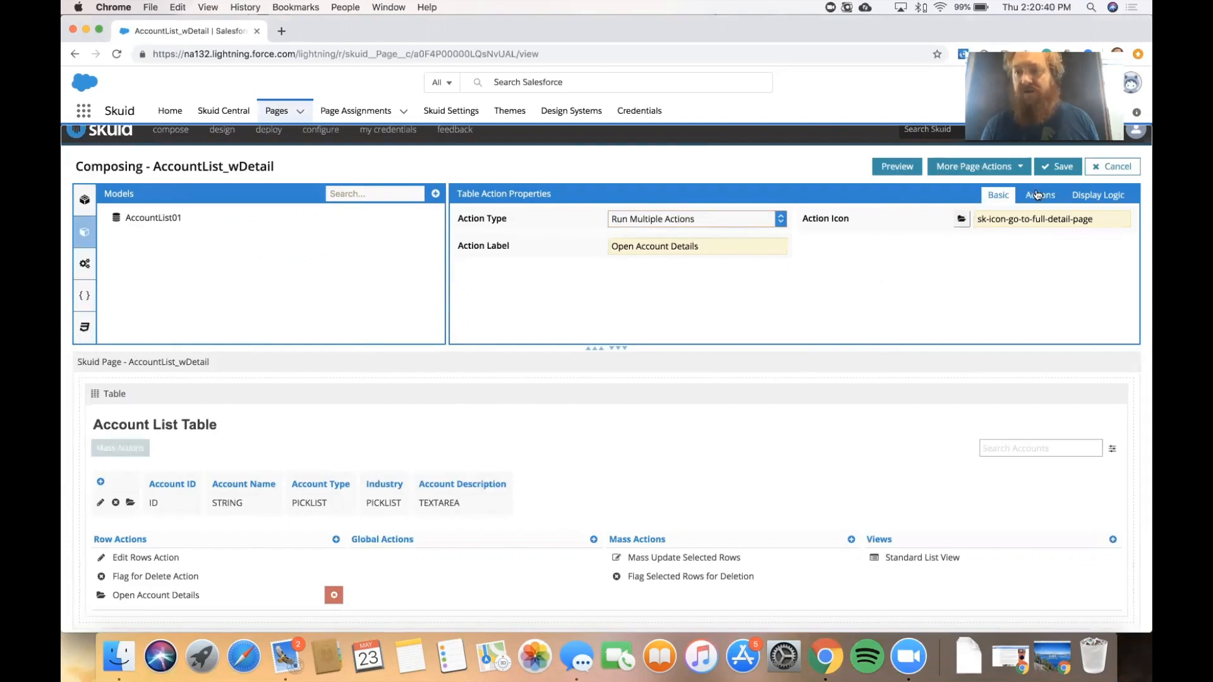
{"action": "left_click", "coordinate": [1040, 194]}
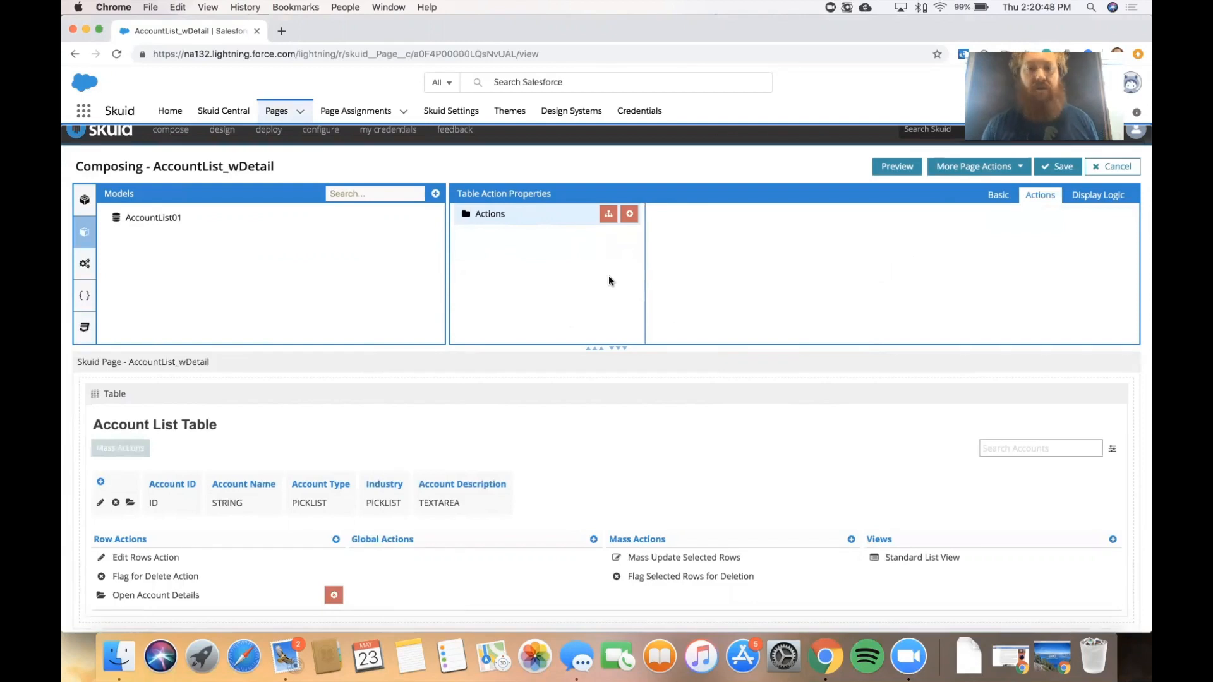
- Add a 'Show message and block UI' action reading 'Please wait..' with a timeout
{"action": "left_click", "coordinate": [630, 213]}
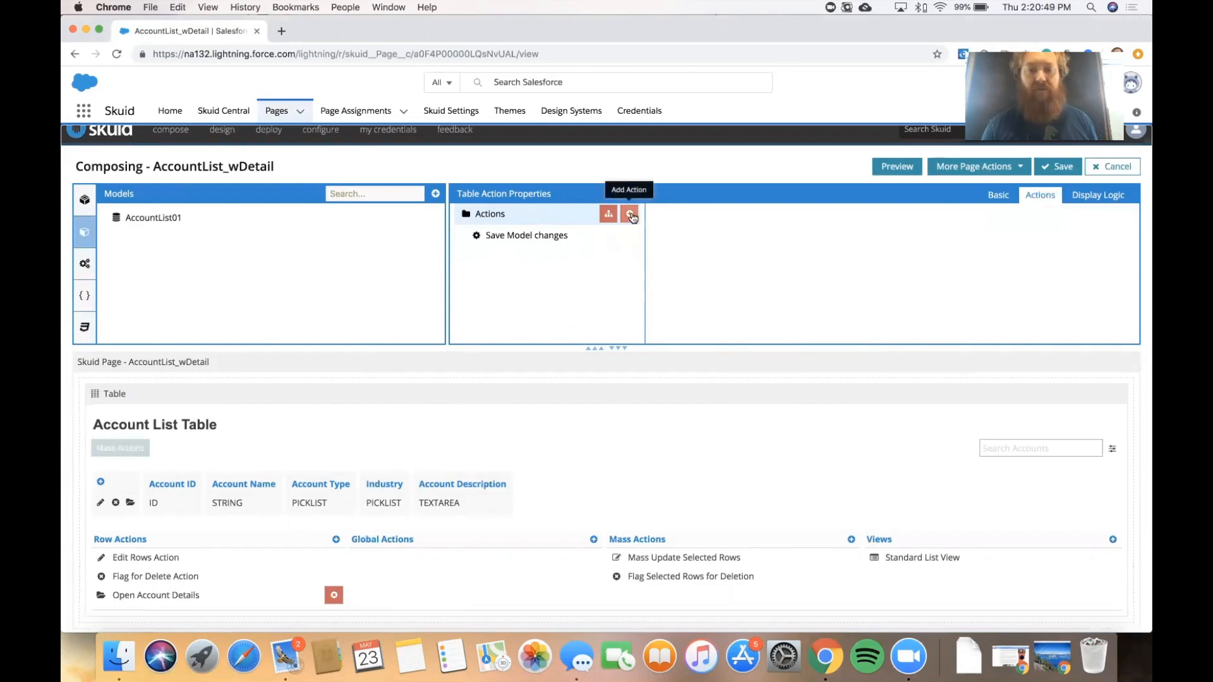
{"action": "left_click", "coordinate": [628, 214]}
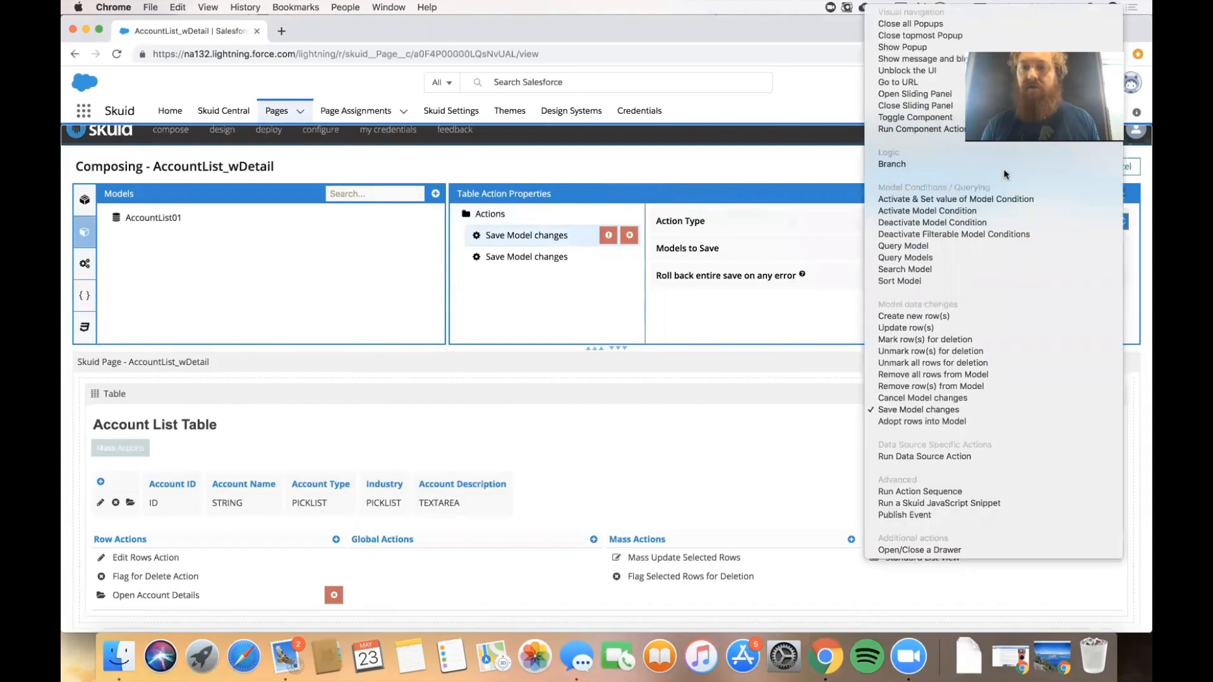
{"action": "mouse_move", "coordinate": [931, 386]}
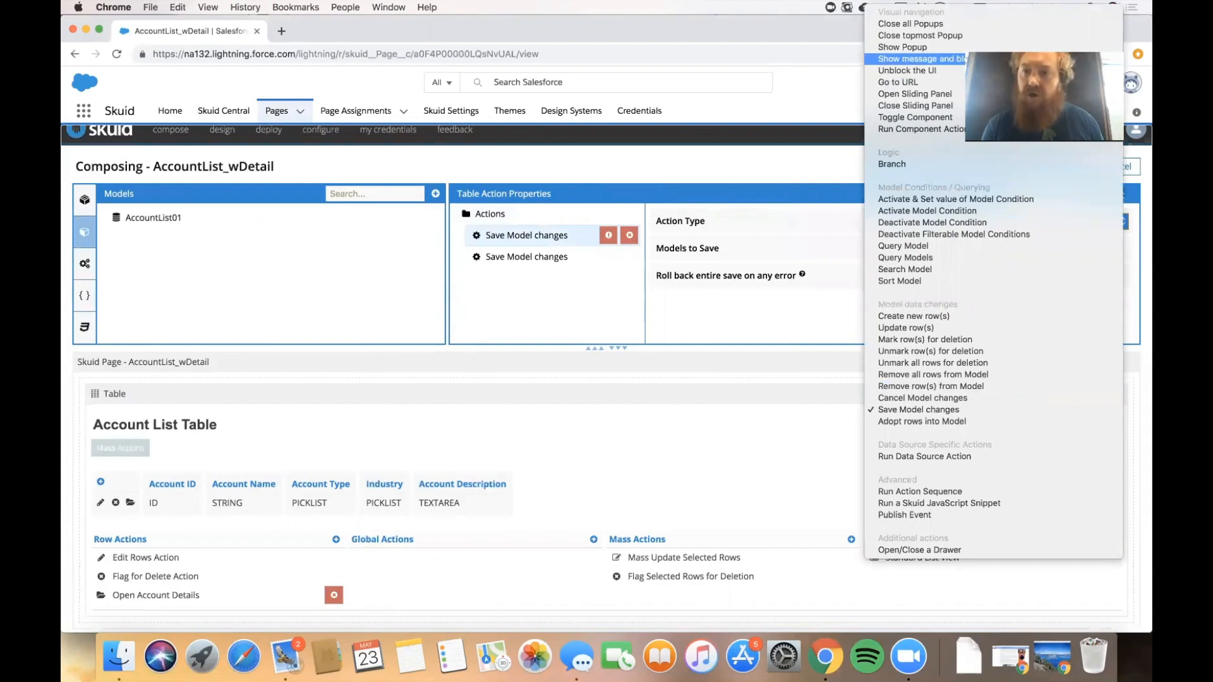
{"action": "left_click", "coordinate": [921, 59]}
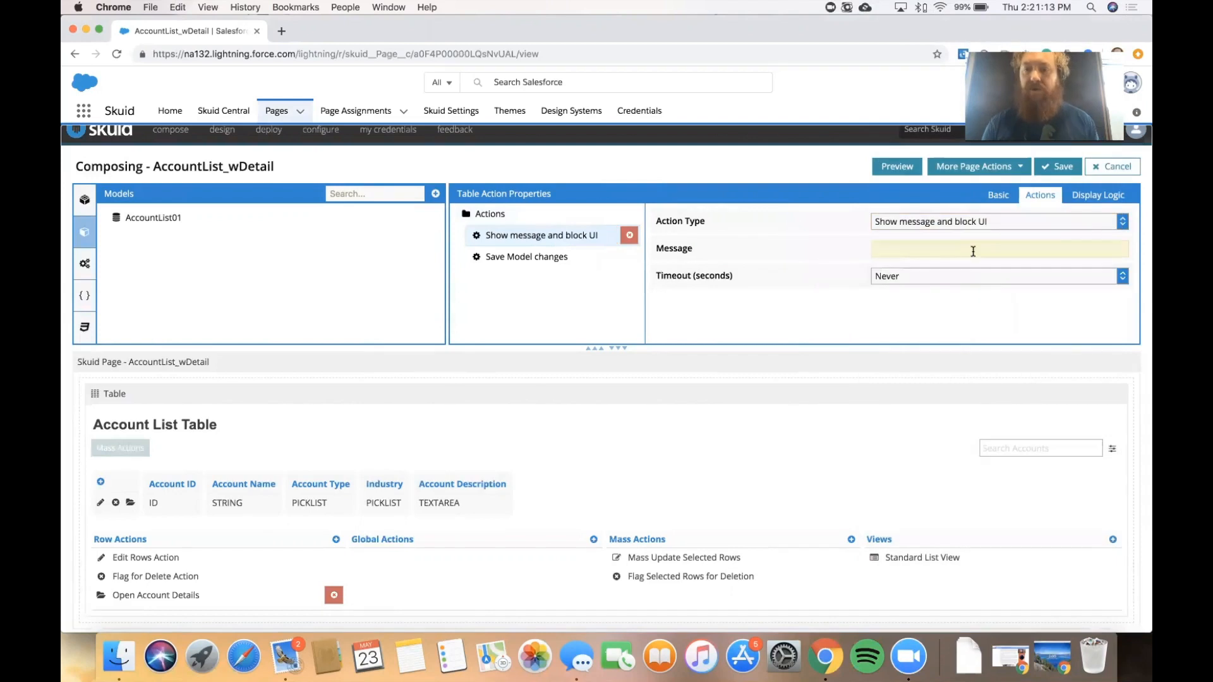
{"action": "type", "text": "Please"}
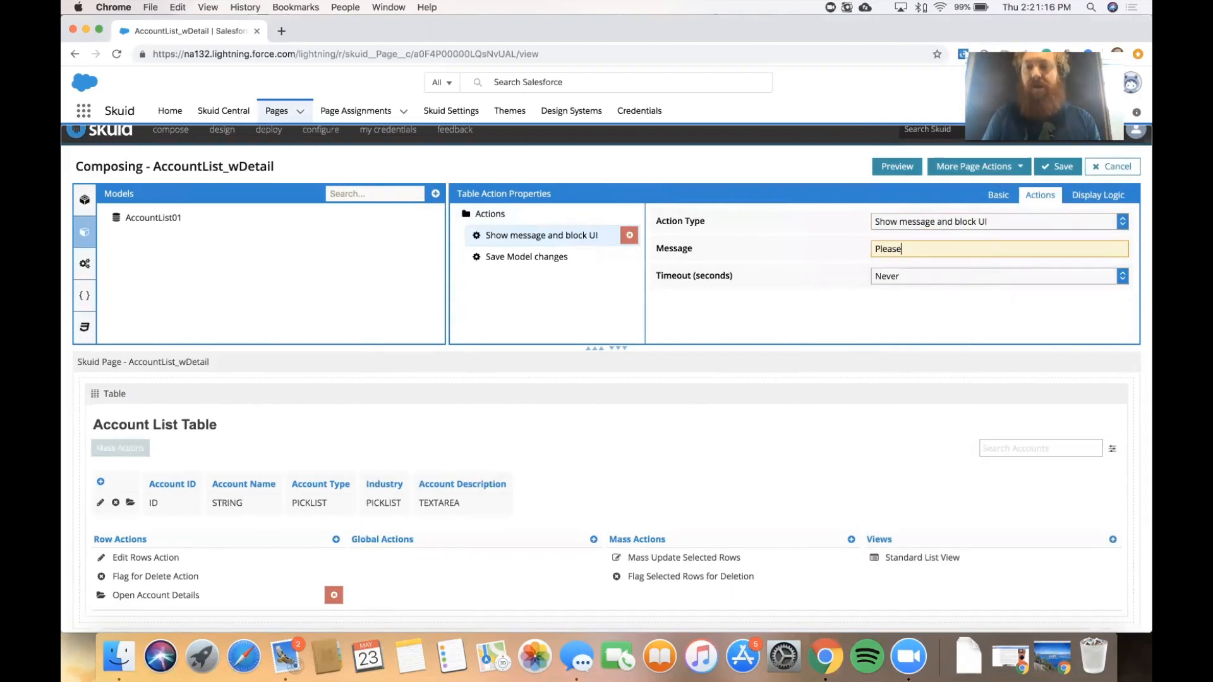
{"action": "type", "text": "wait.."}
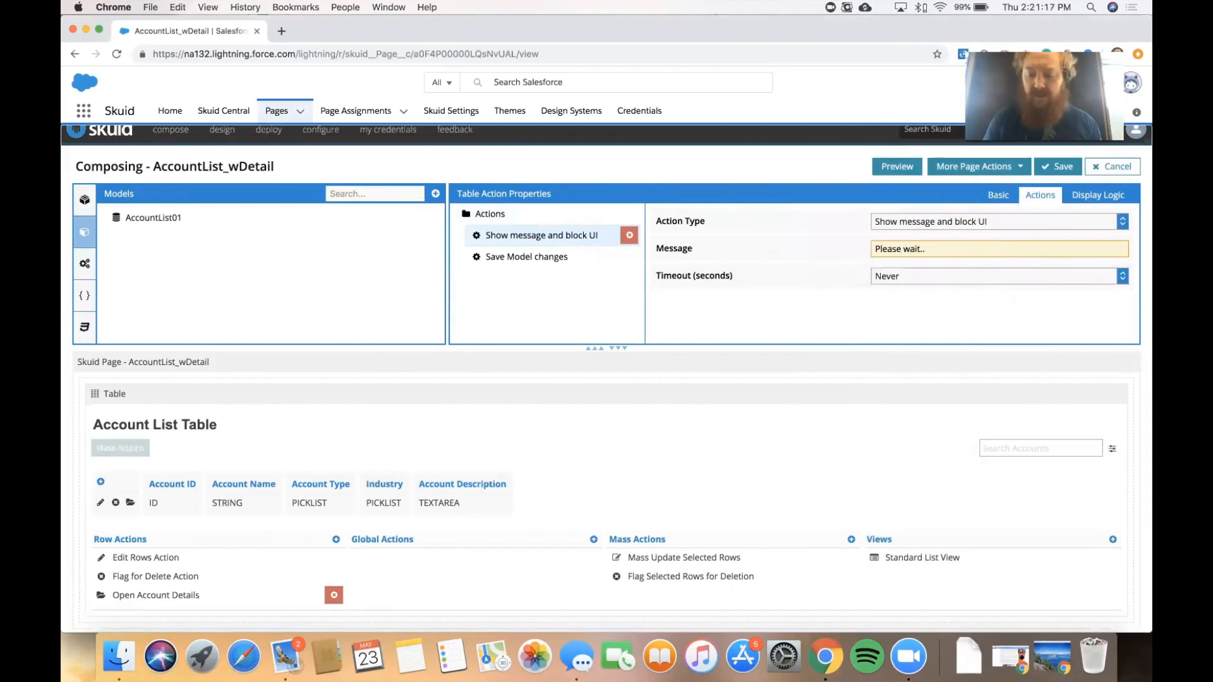
{"action": "left_click", "coordinate": [998, 275]}
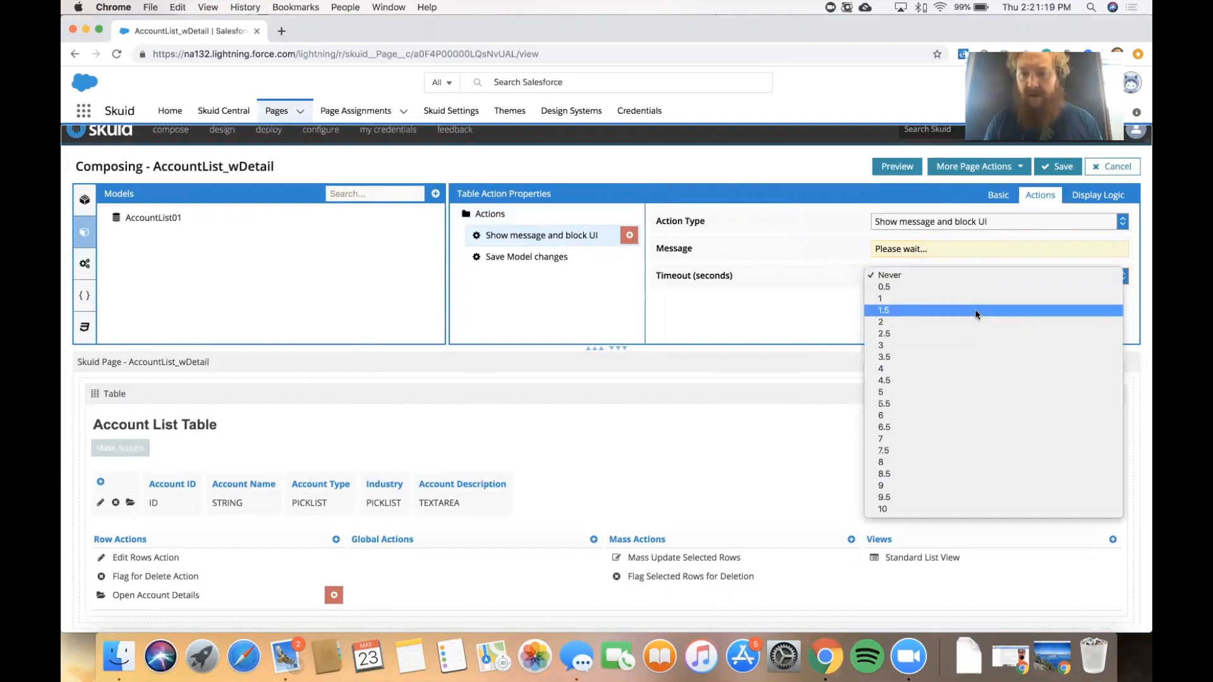
{"action": "left_click", "coordinate": [885, 310]}
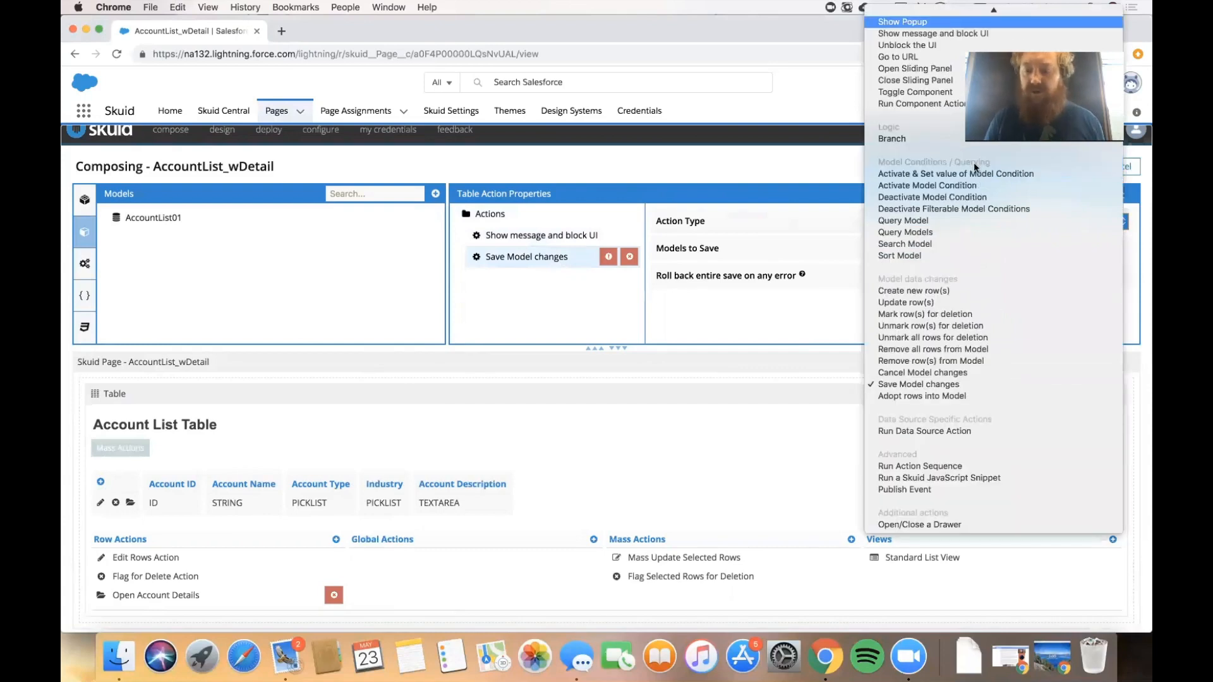
- Set the second action to Show Popup and open the empty New Popup layout
{"action": "left_click", "coordinate": [903, 21]}
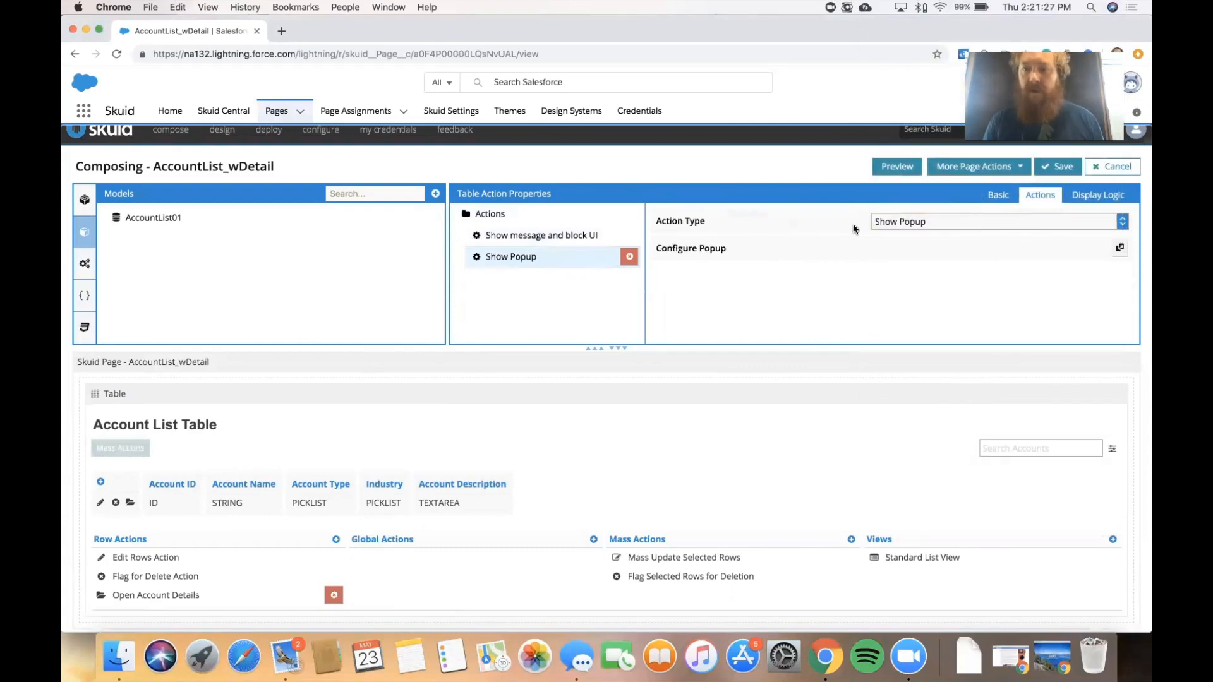
{"action": "mouse_move", "coordinate": [657, 221]}
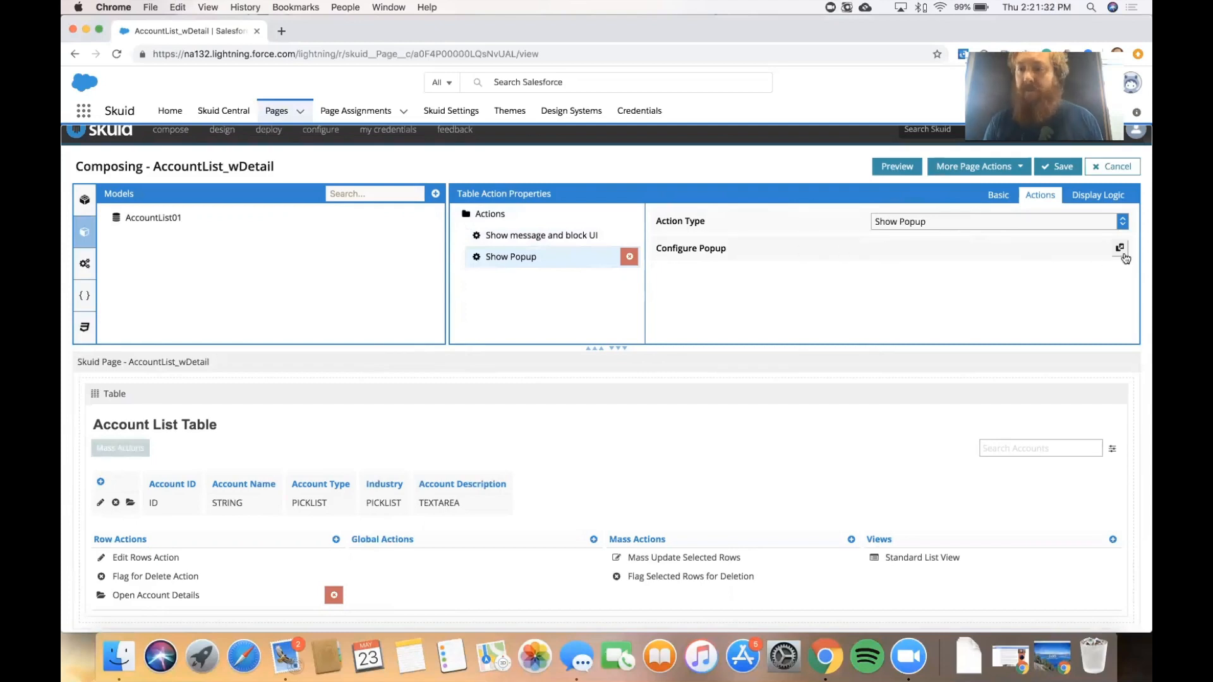
{"action": "mouse_move", "coordinate": [1119, 248]}
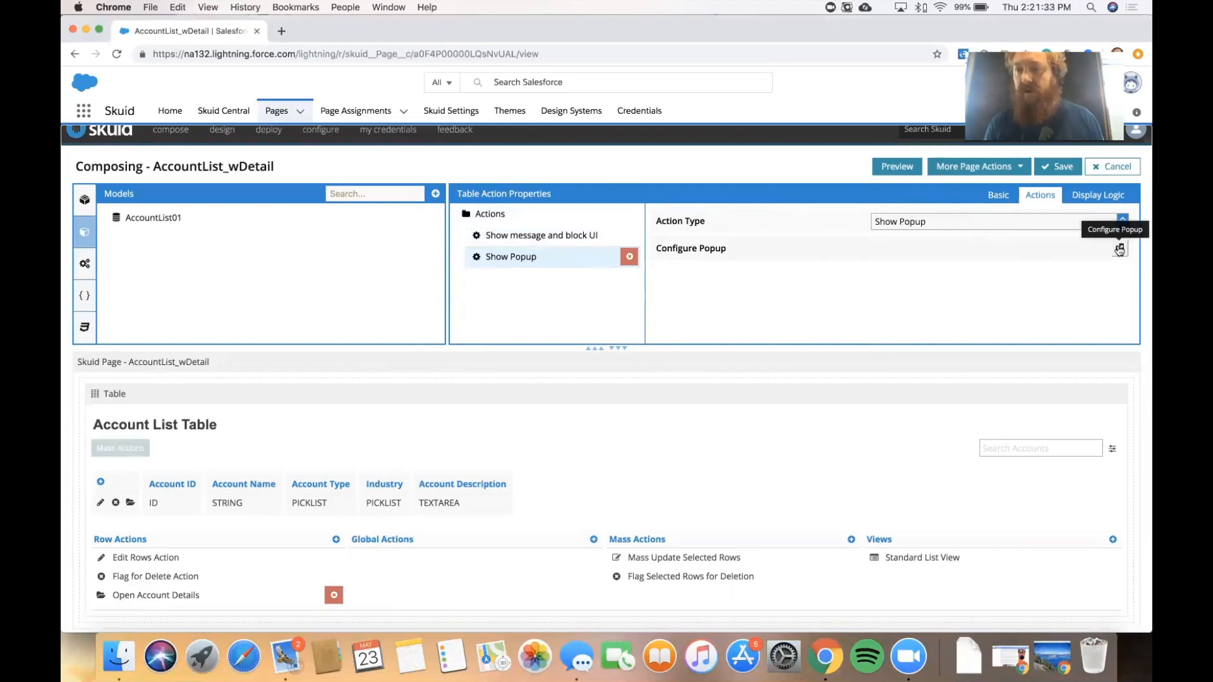
{"action": "left_click", "coordinate": [1118, 249]}
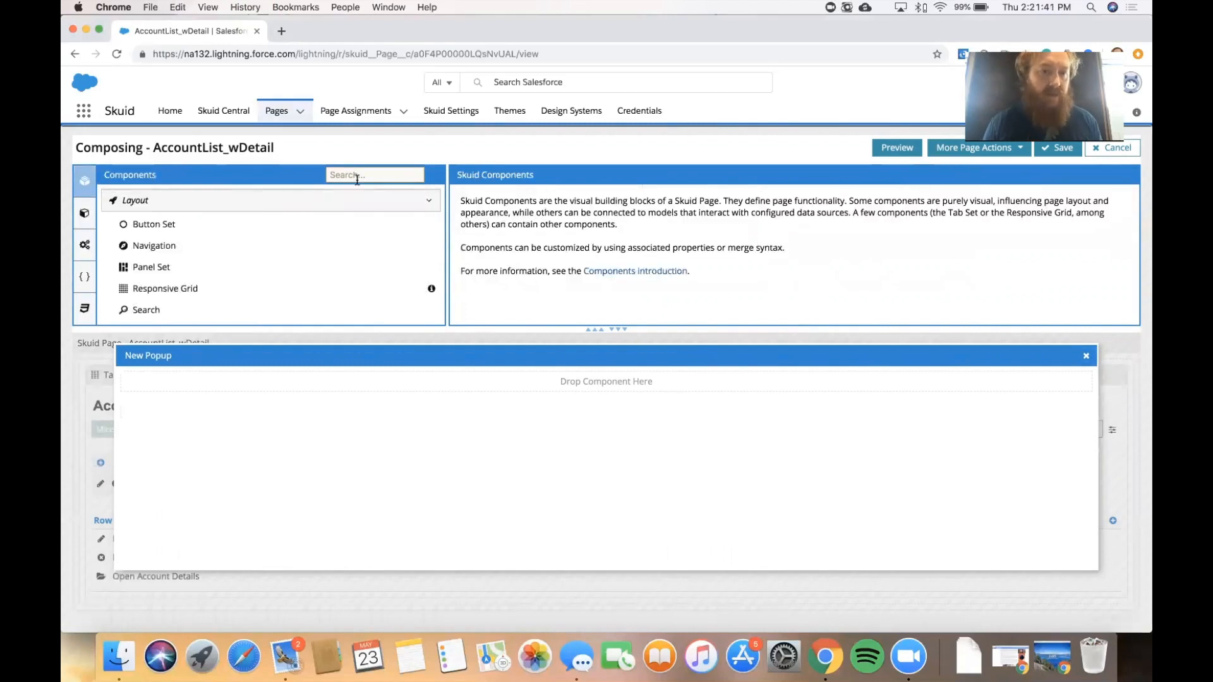
- Add a Field Editor with Account Name, Type, Industry, Created Date, Account Description, then save
{"action": "type", "text": "fiel"}
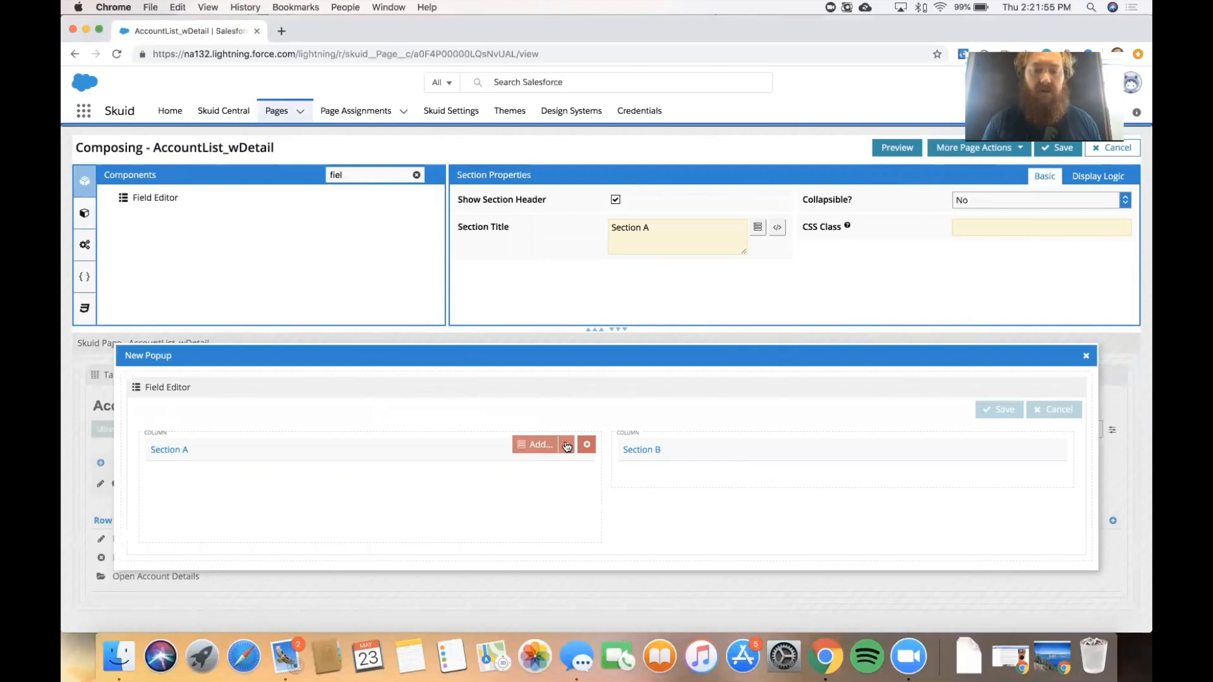
{"action": "left_click", "coordinate": [538, 444]}
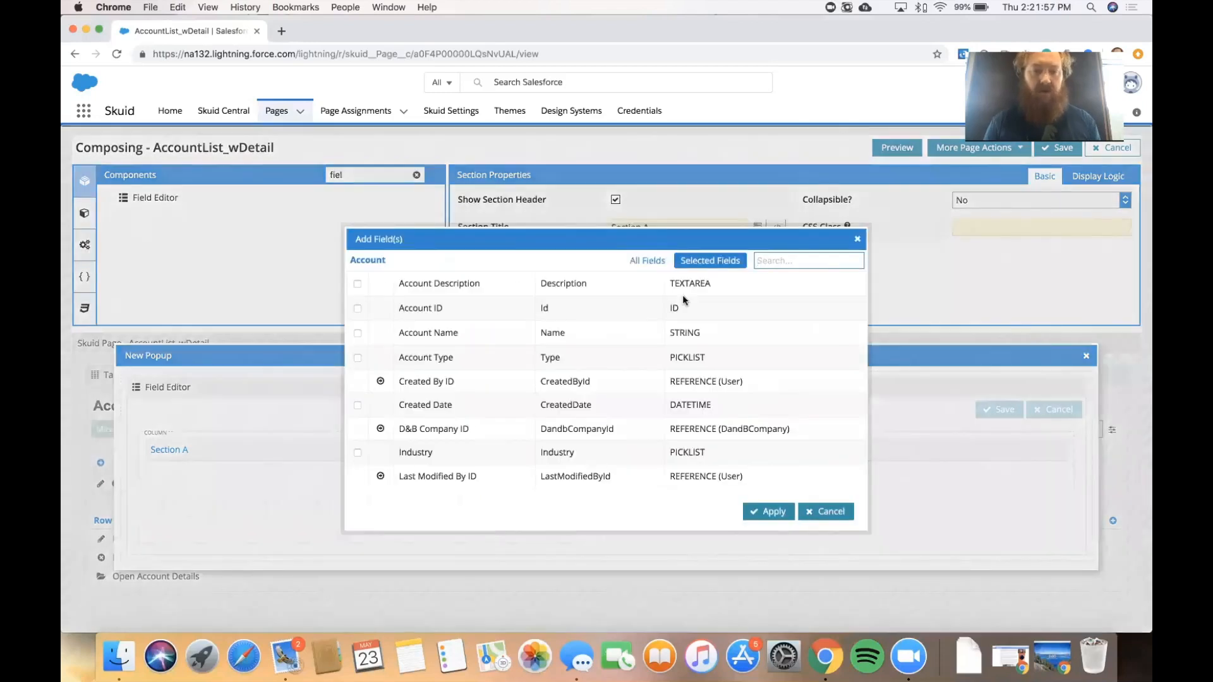
{"action": "mouse_move", "coordinate": [356, 333]}
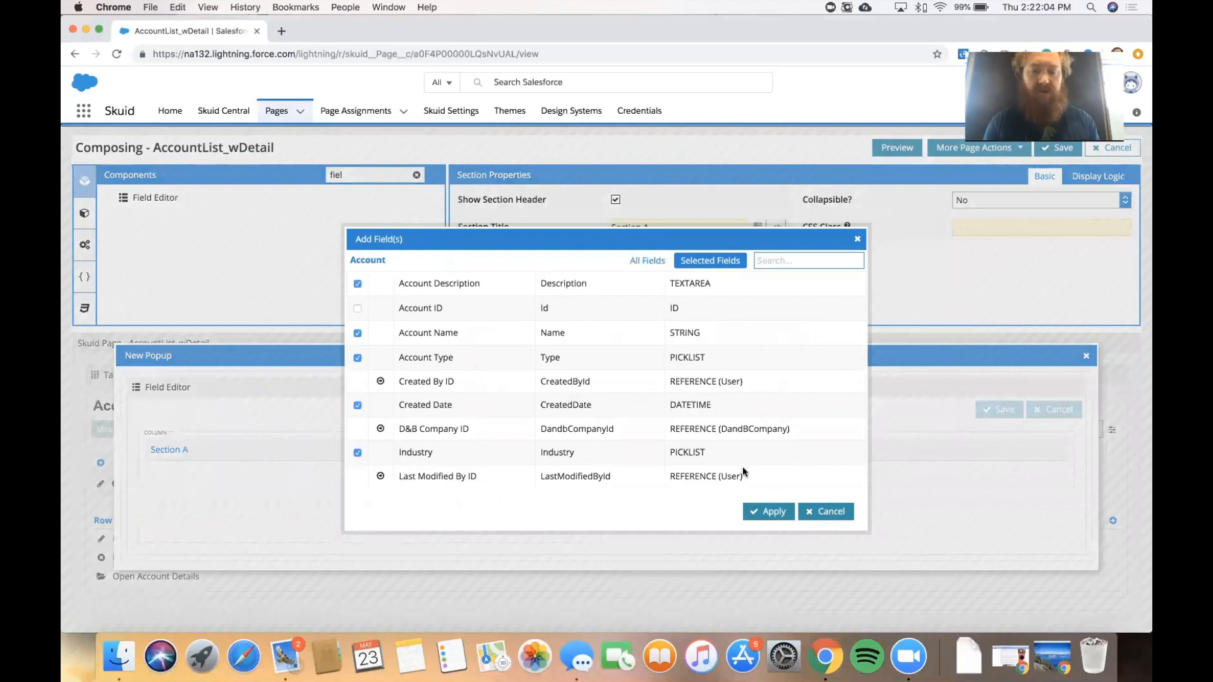
{"action": "left_click", "coordinate": [767, 511]}
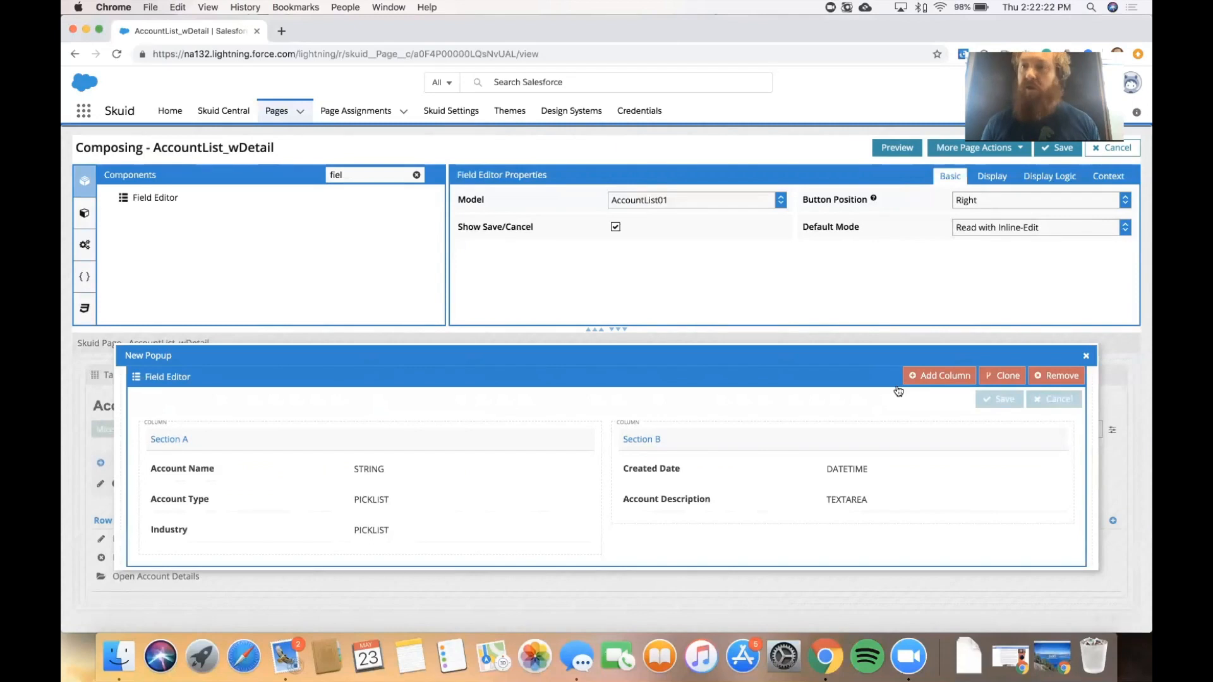
{"action": "left_click", "coordinate": [1062, 148]}
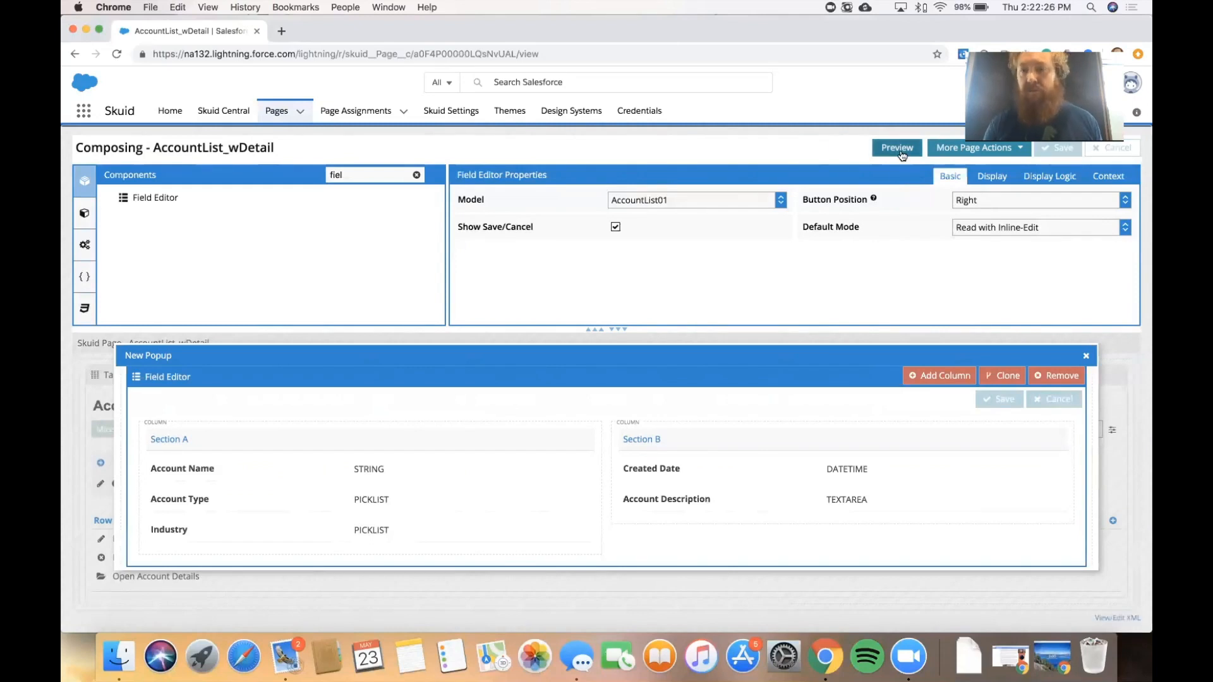
- Preview the page, opening details for Burlington Textiles, then Grand Hotels & Resorts Ltd
{"action": "left_click", "coordinate": [896, 148]}
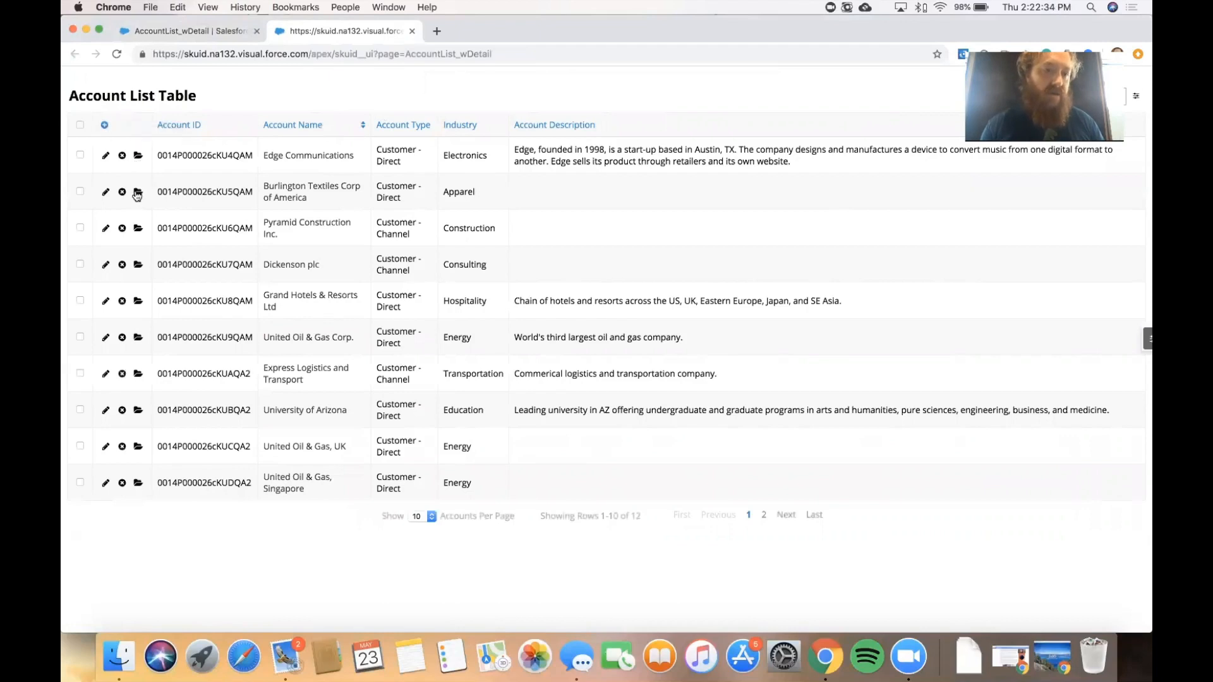
{"action": "left_click", "coordinate": [137, 192]}
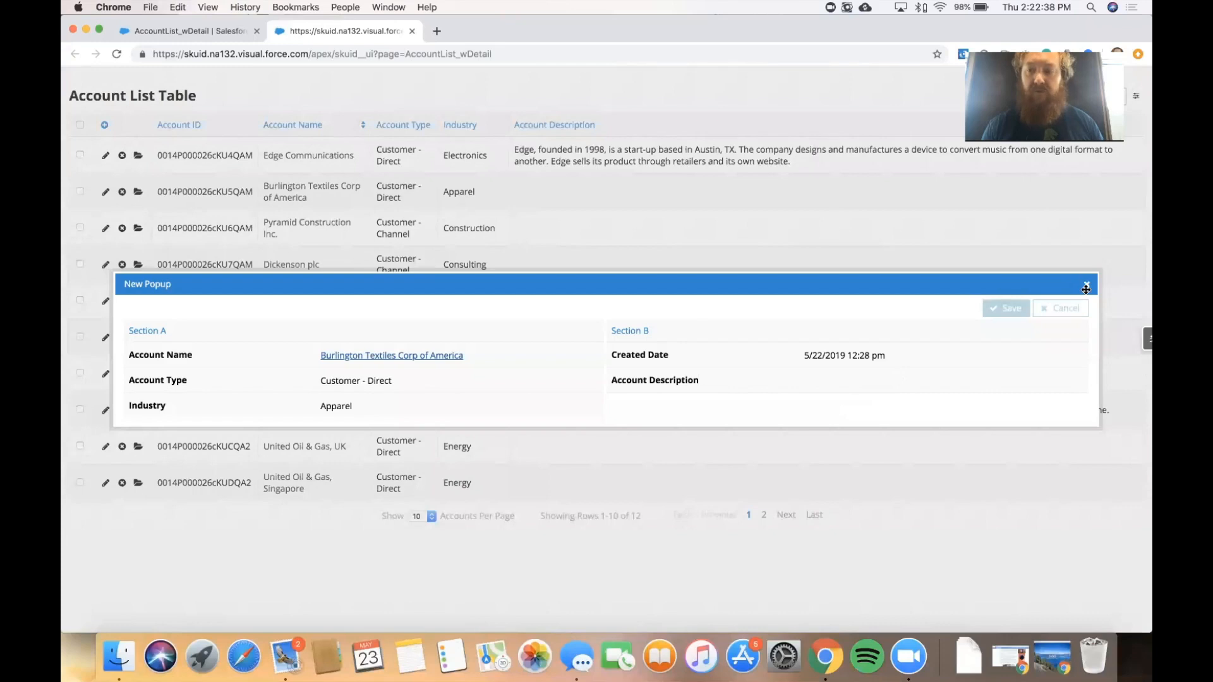
{"action": "left_click", "coordinate": [1085, 285]}
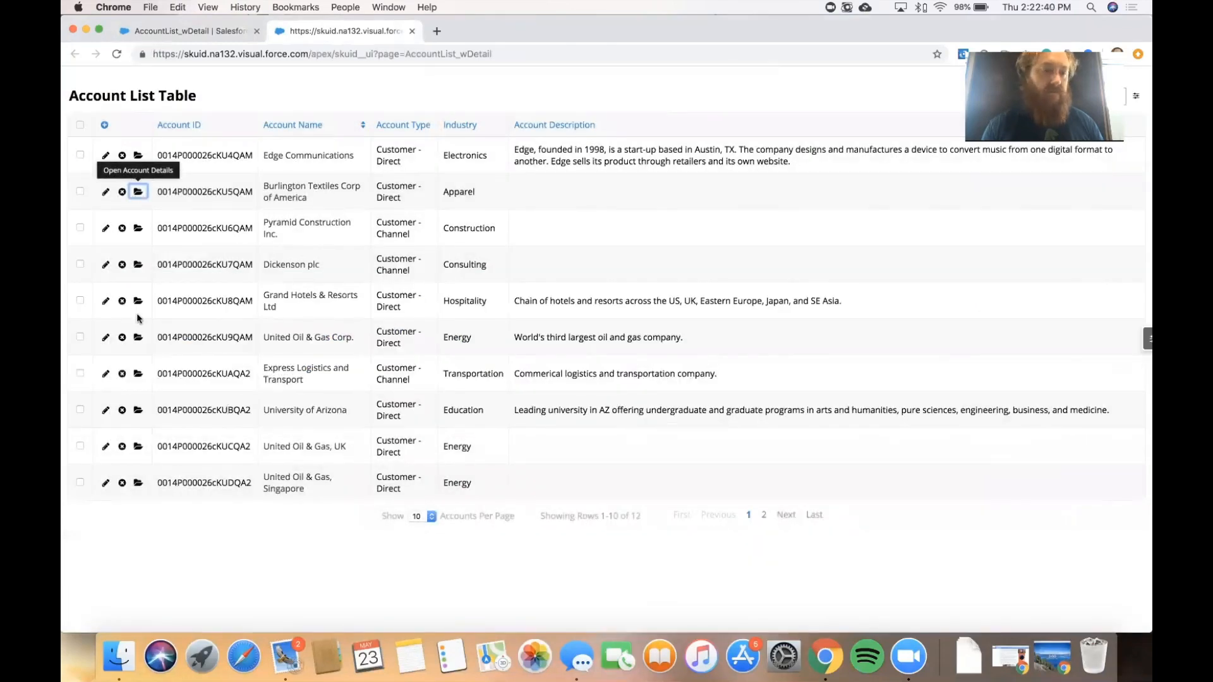
{"action": "left_click", "coordinate": [138, 300]}
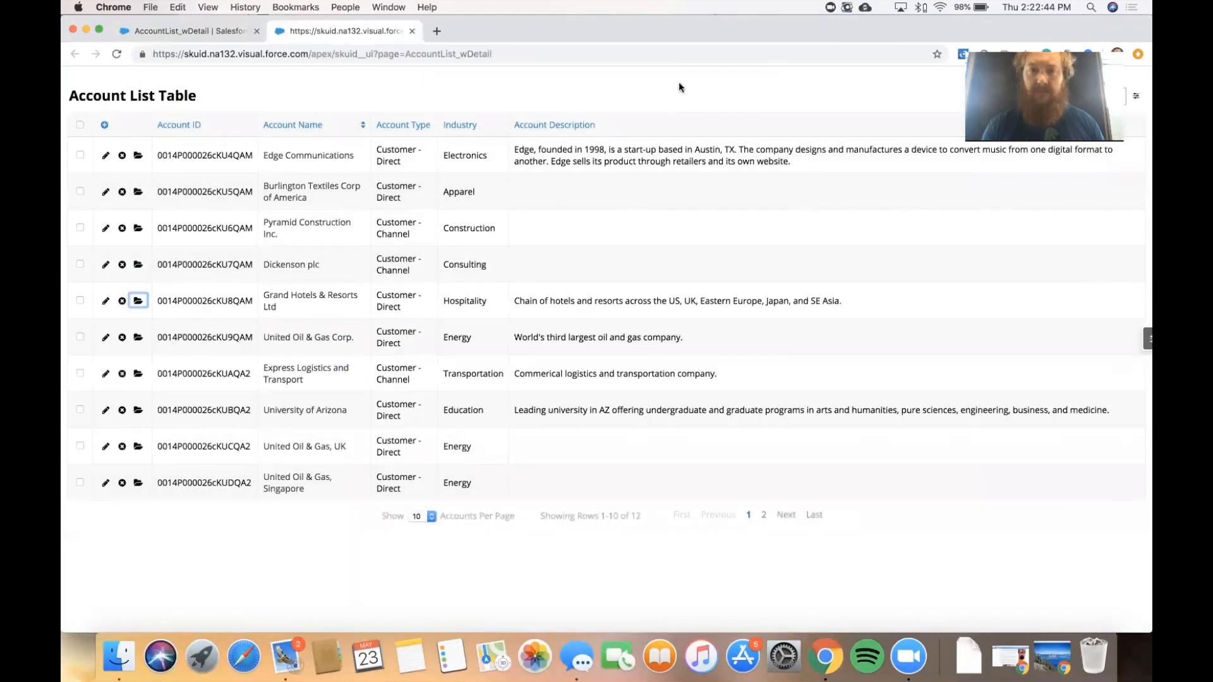
{"action": "mouse_move", "coordinate": [138, 300]}
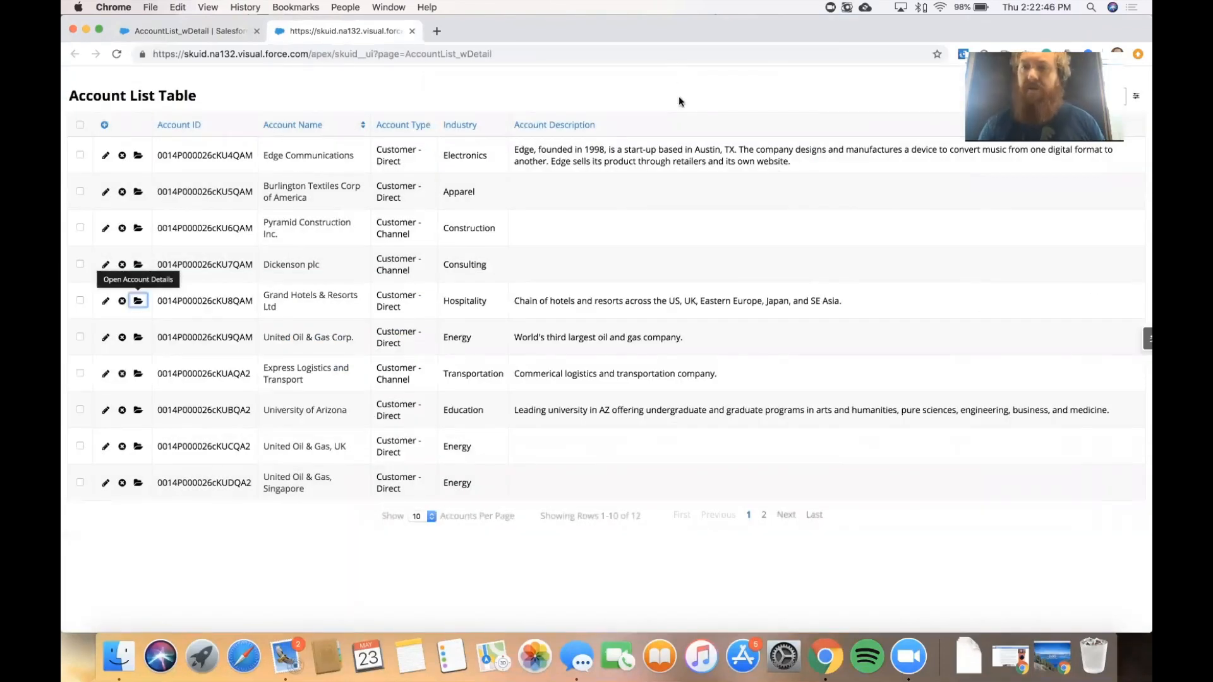
{"action": "mouse_move", "coordinate": [680, 101]}
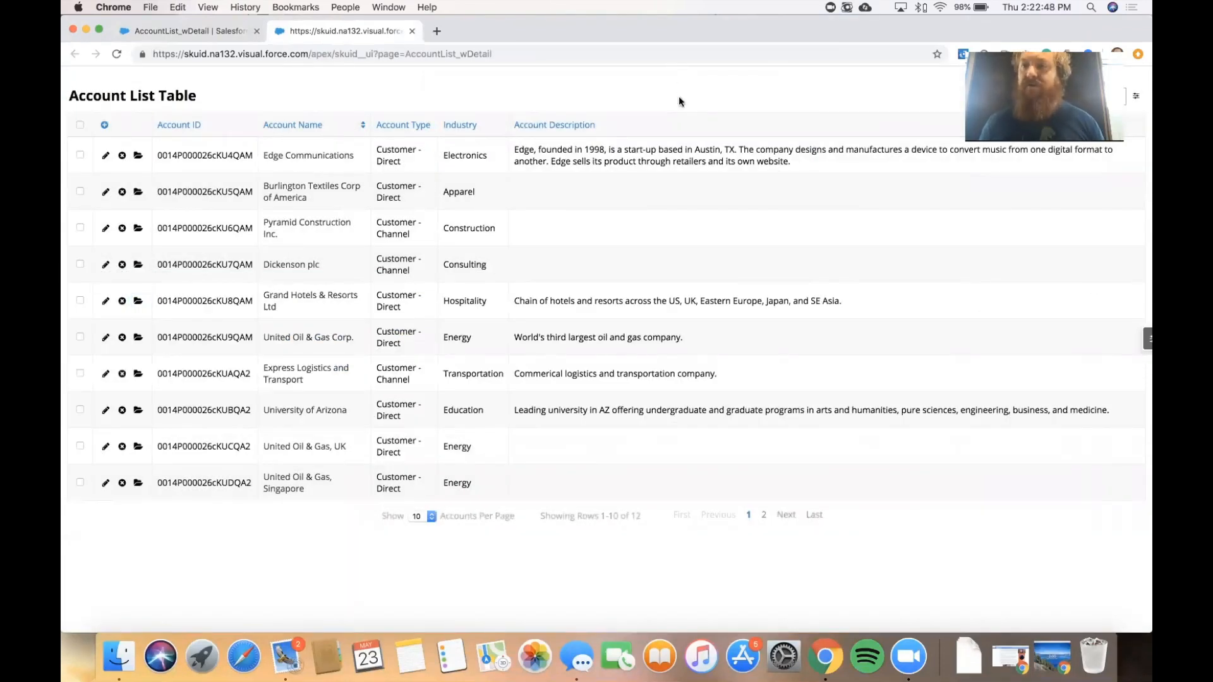